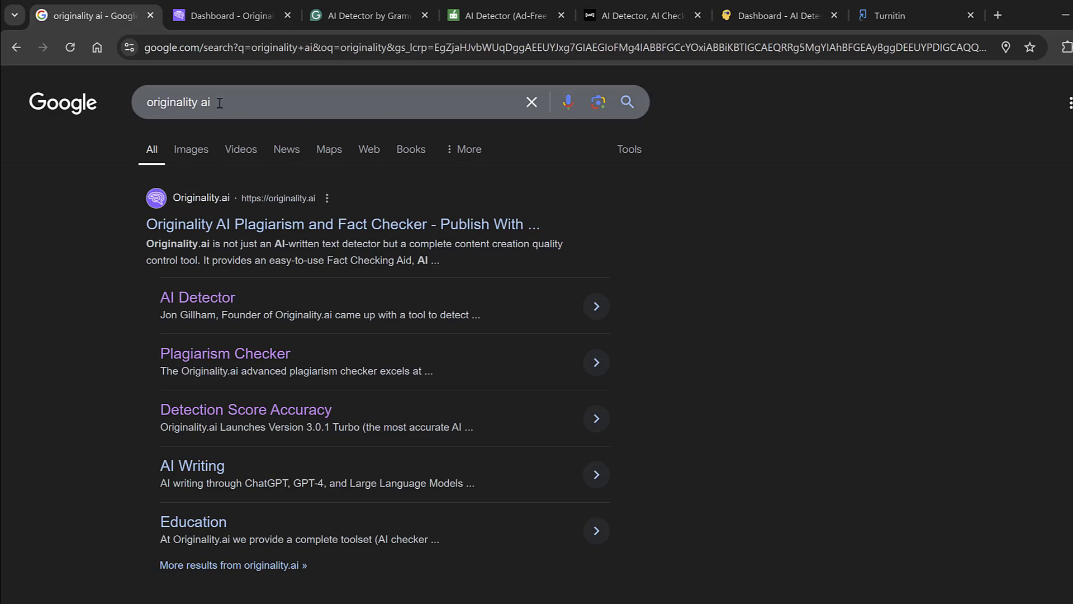
pyautogui.moveTo(185, 214)
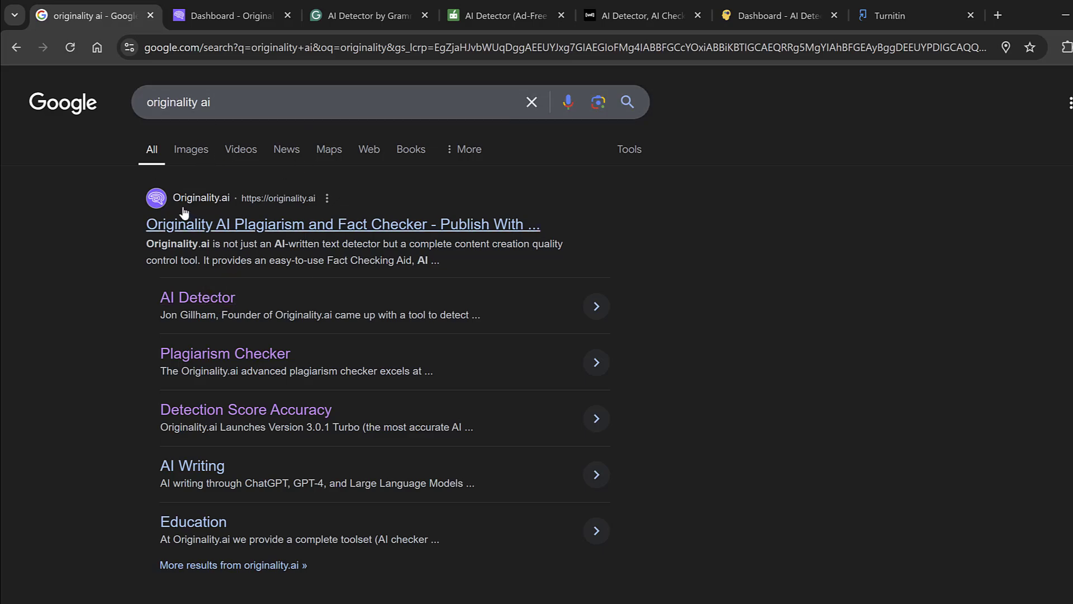
pyautogui.moveTo(217, 413)
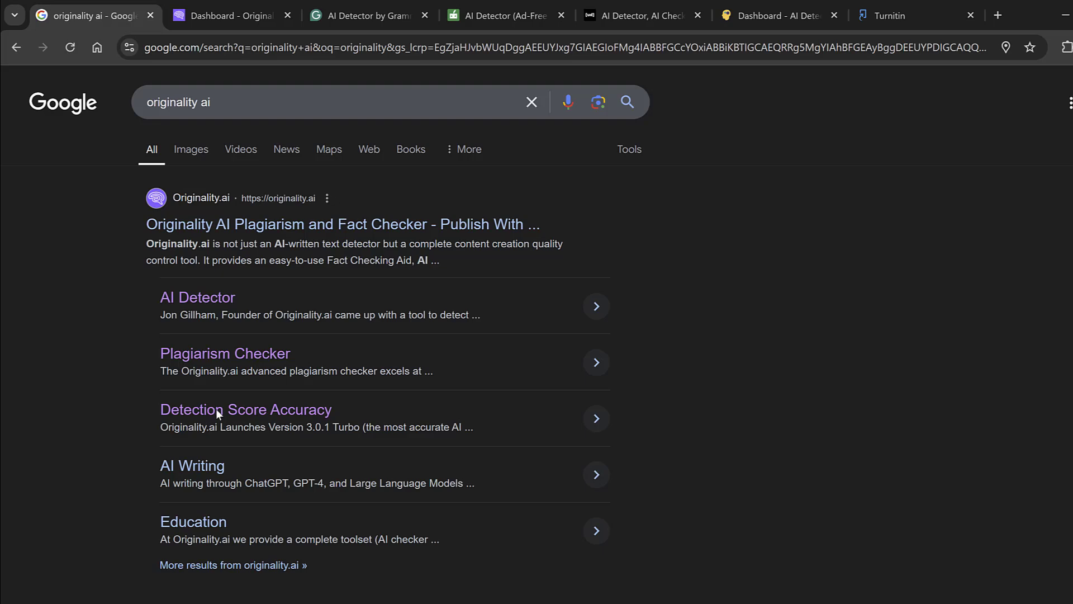
pyautogui.moveTo(179, 207)
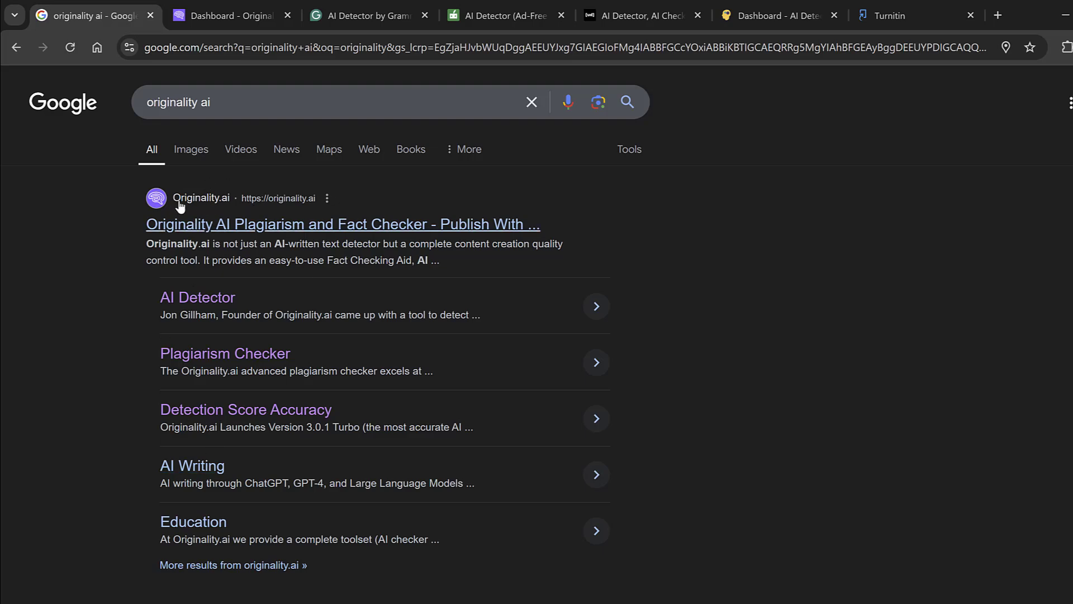
pyautogui.moveTo(197, 297)
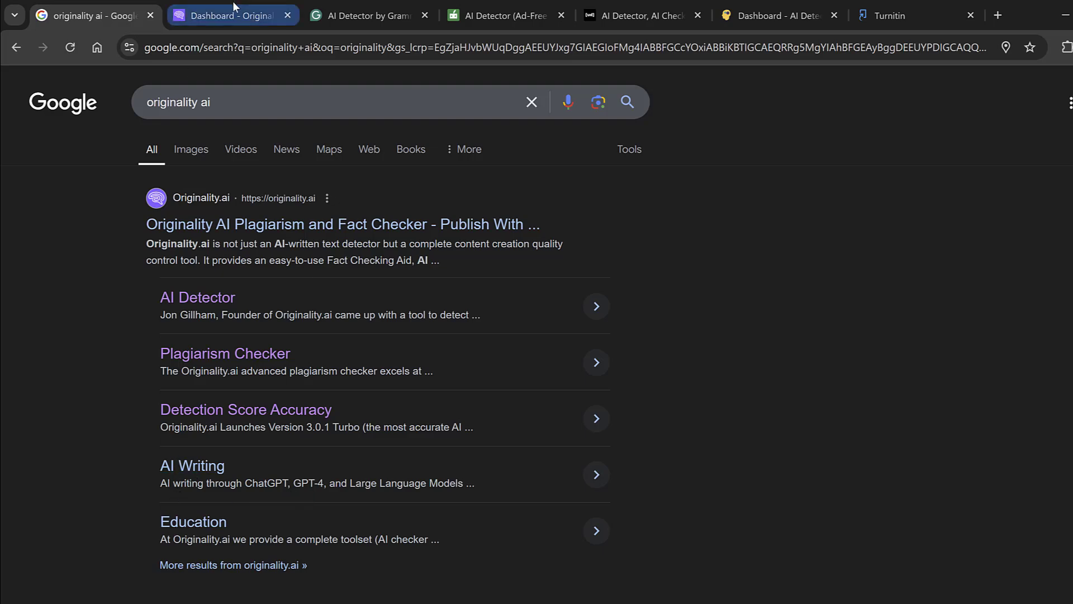
pyautogui.moveTo(229, 15)
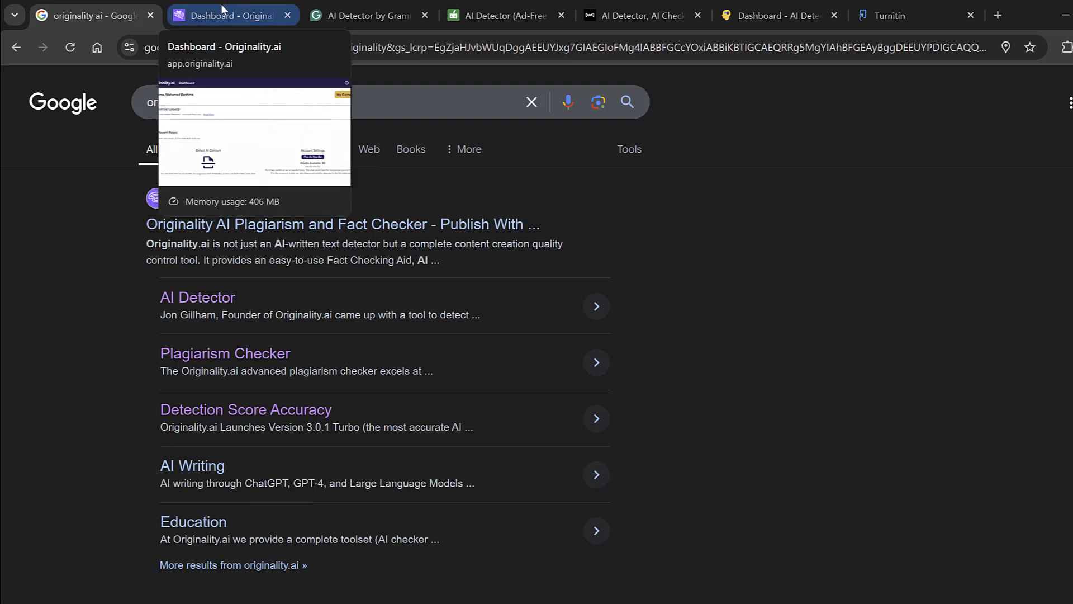
# - On the Originality.ai dashboard tab, open the sidebar and expand Content Scanner
pyautogui.click(230, 16)
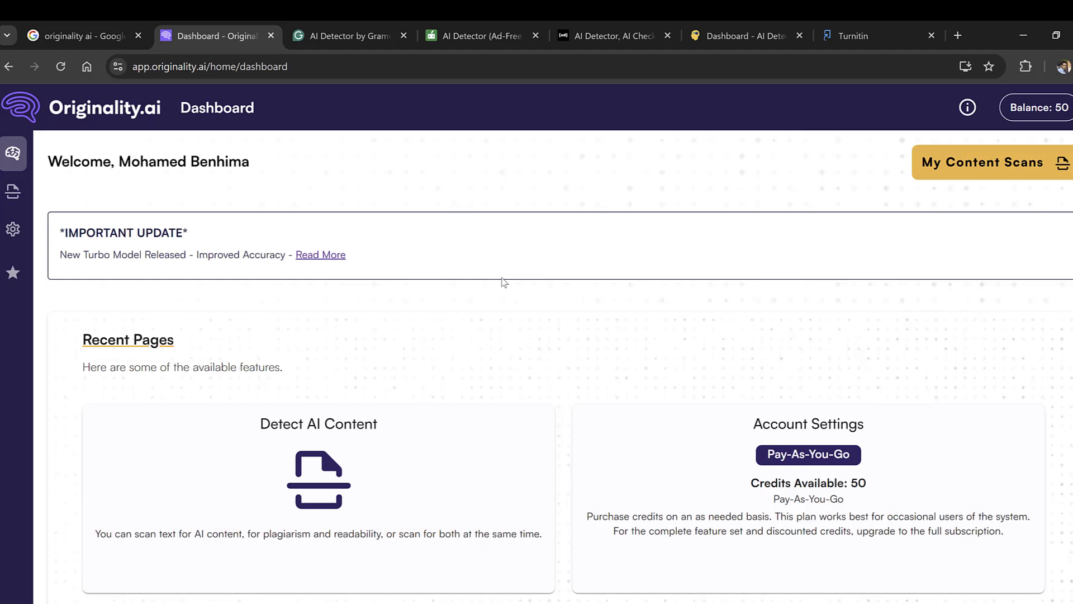
pyautogui.moveTo(125, 209)
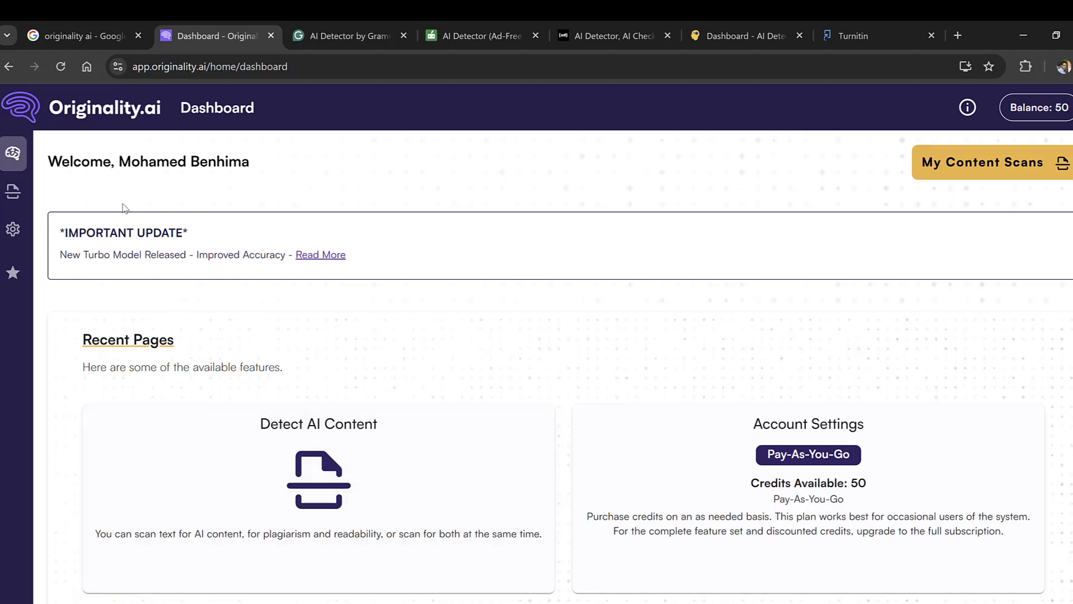
pyautogui.click(13, 153)
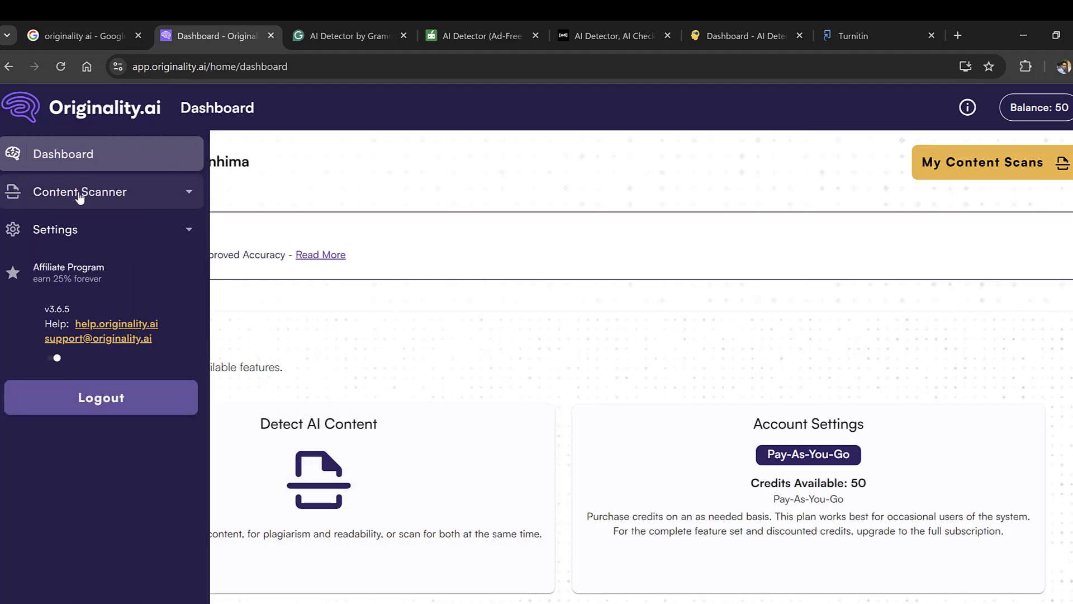
pyautogui.click(80, 191)
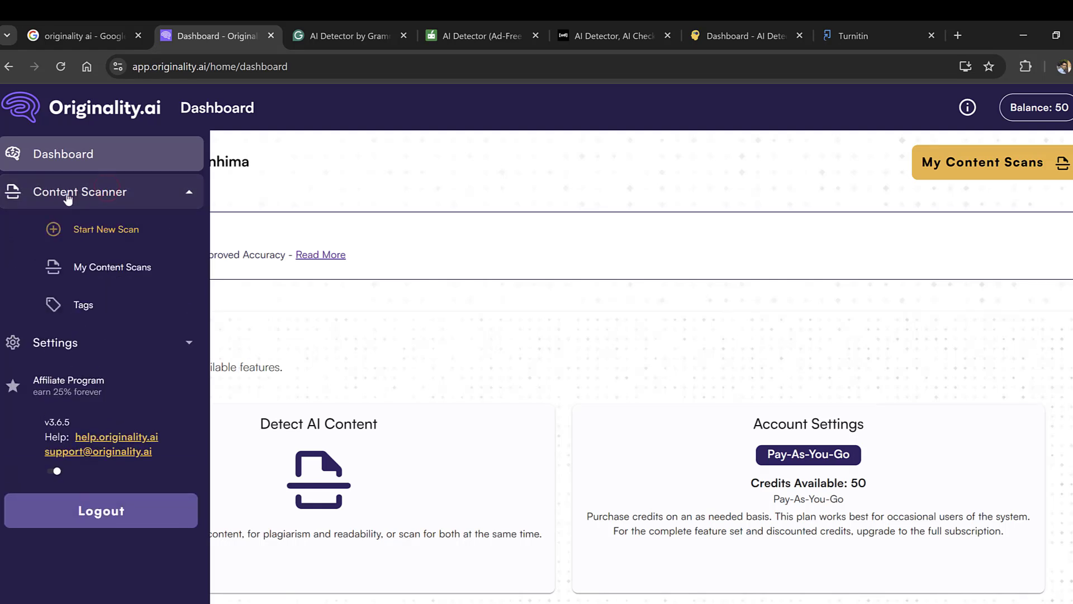
pyautogui.moveTo(106, 229)
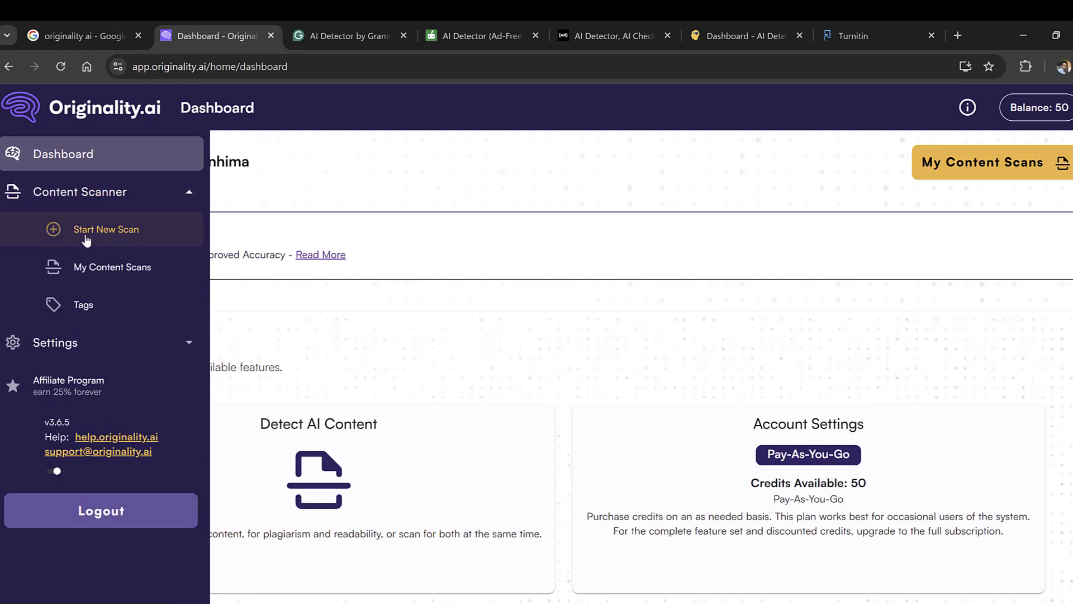
pyautogui.moveTo(106, 237)
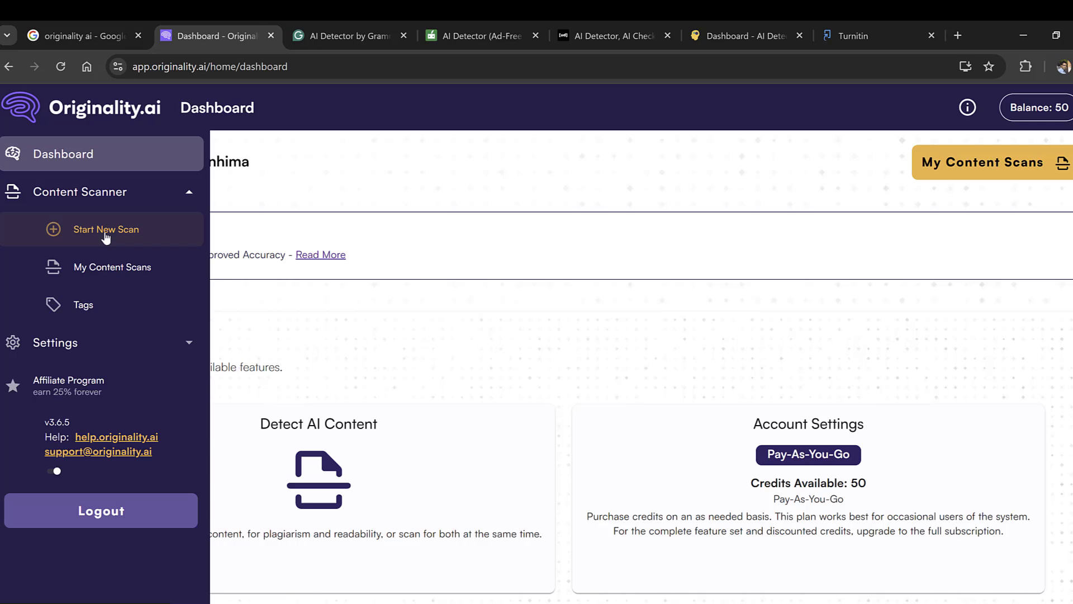
# - Start a new scan with the plagiarism-versus-similarity paragraph, keeping the Lite 1.0.0 model
pyautogui.click(106, 229)
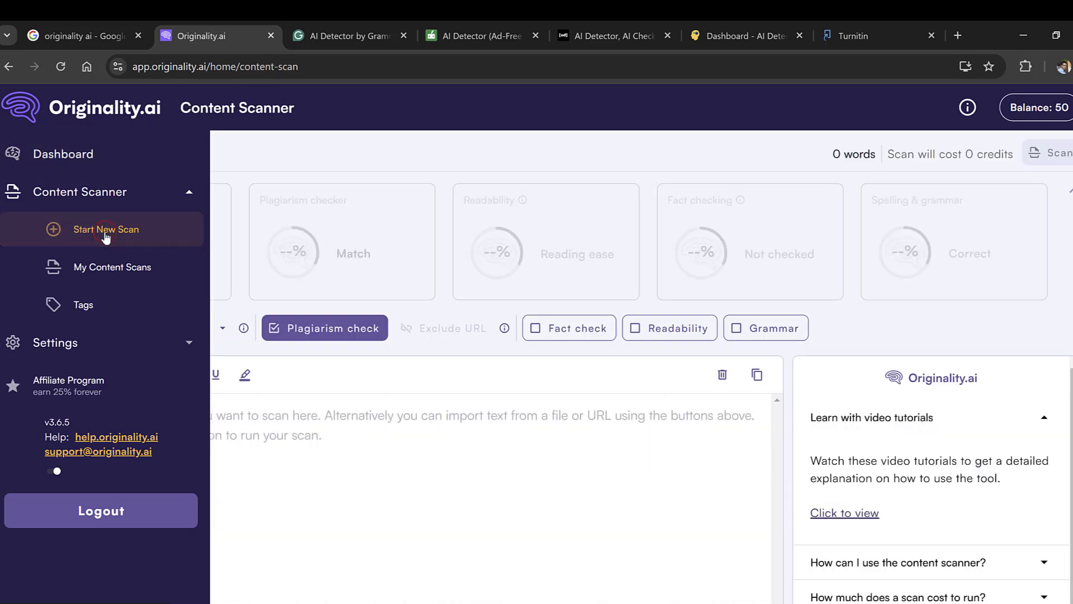
pyautogui.click(106, 229)
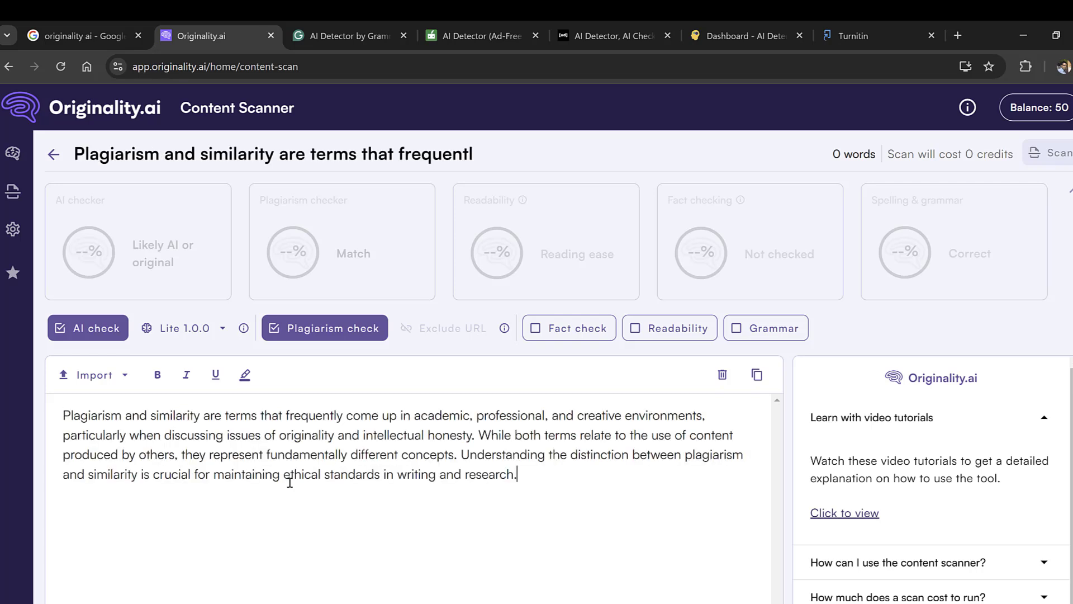
pyautogui.moveTo(93, 375)
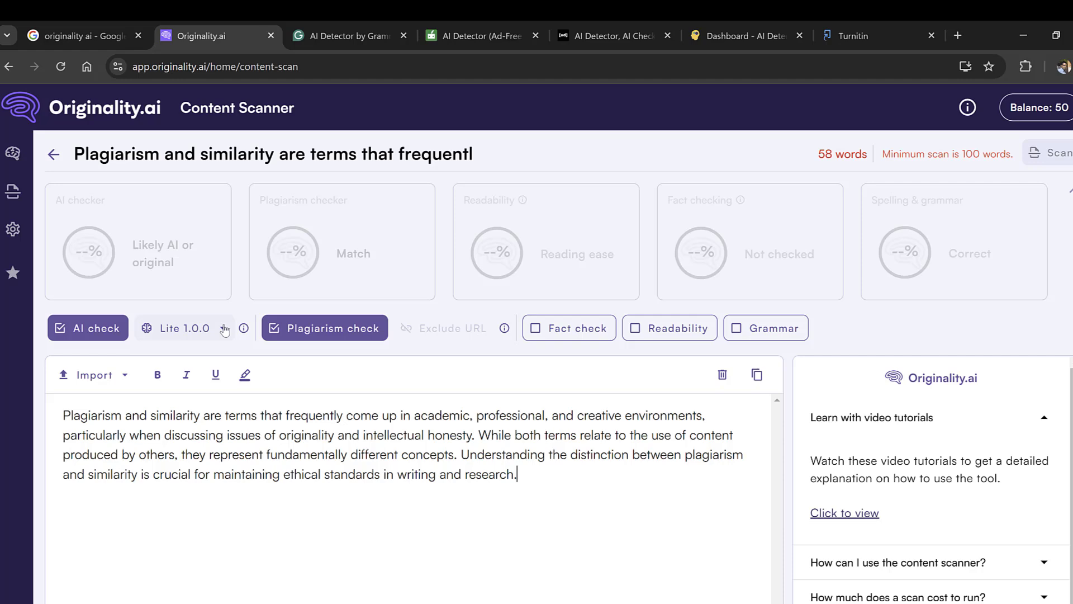
pyautogui.click(225, 328)
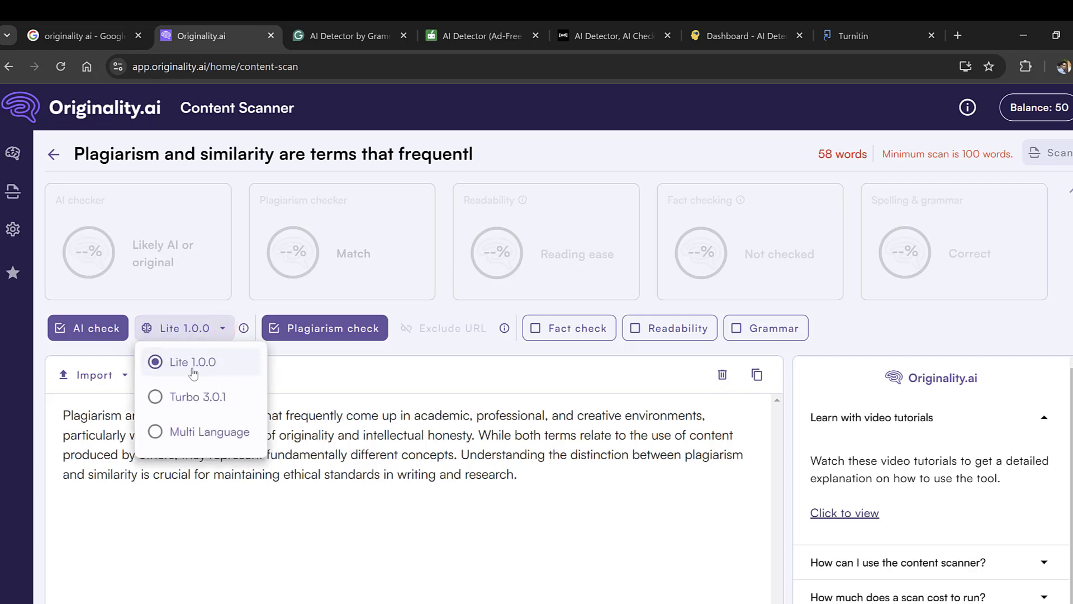
pyautogui.moveTo(208, 373)
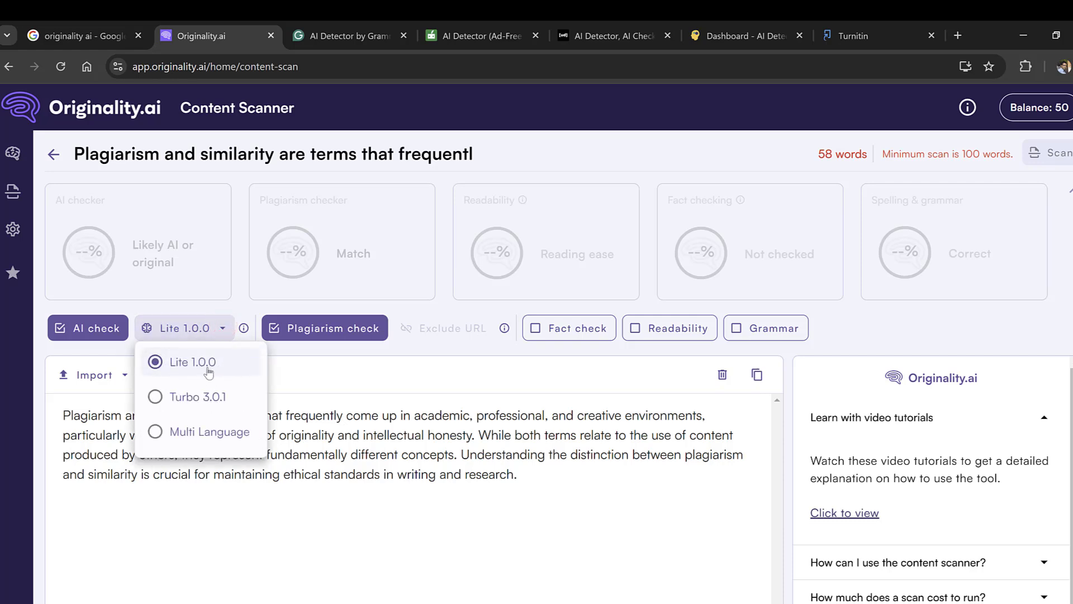
pyautogui.moveTo(207, 406)
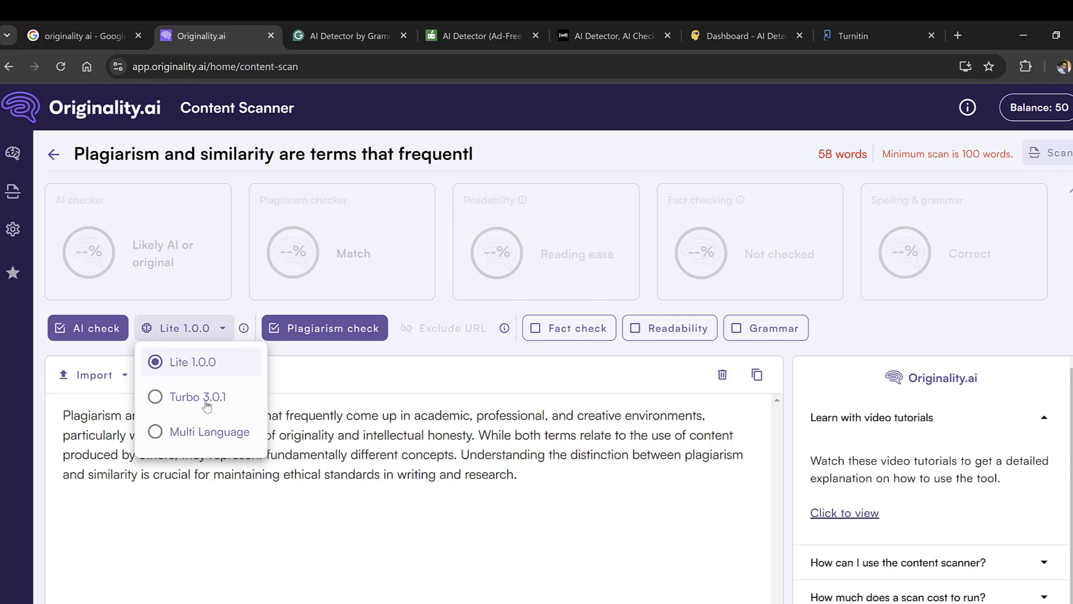
pyautogui.moveTo(211, 442)
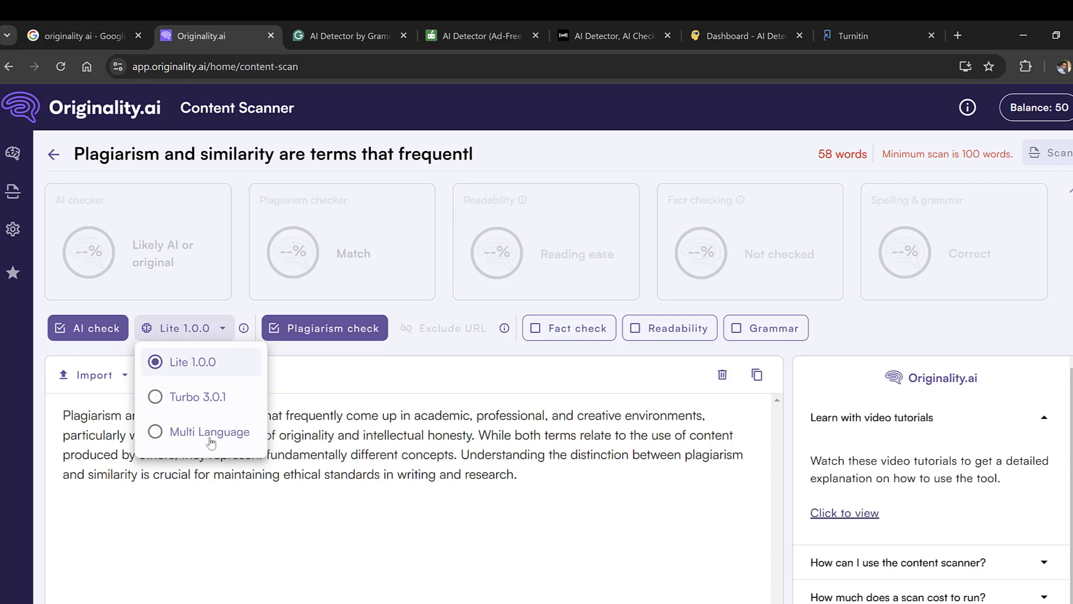
pyautogui.moveTo(183, 441)
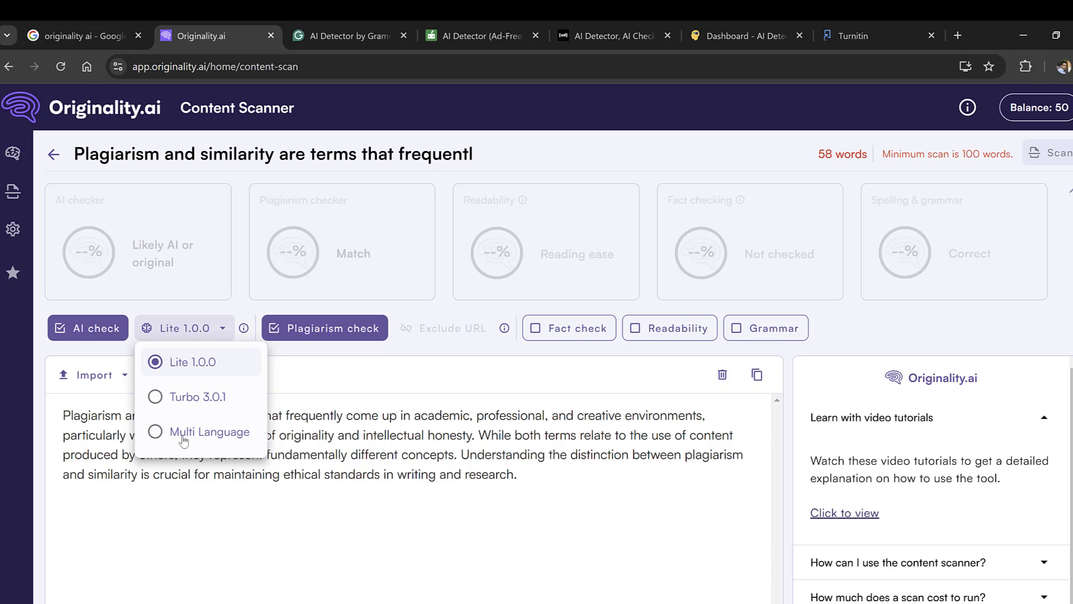
pyautogui.moveTo(204, 373)
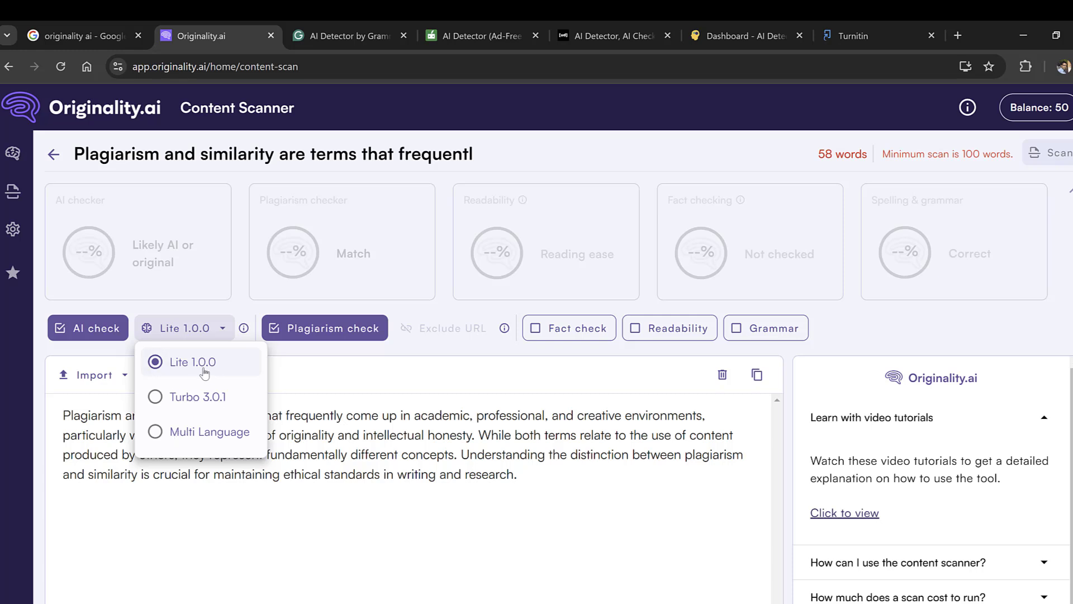
pyautogui.click(87, 327)
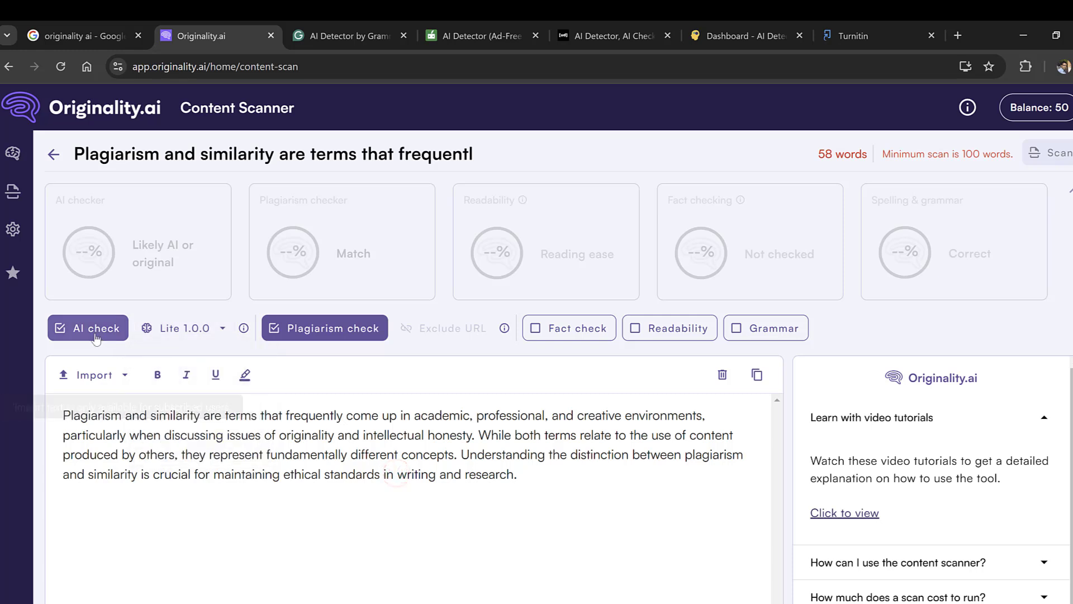
# - Enable Fact check, Readability and Grammar alongside the AI and plagiarism checks
pyautogui.click(87, 328)
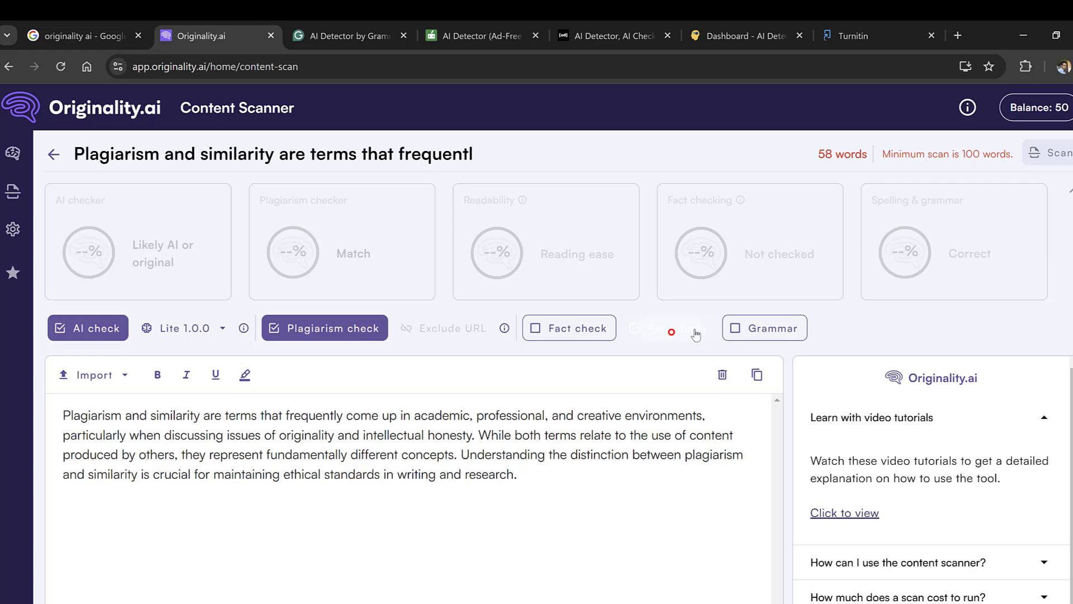
pyautogui.click(570, 327)
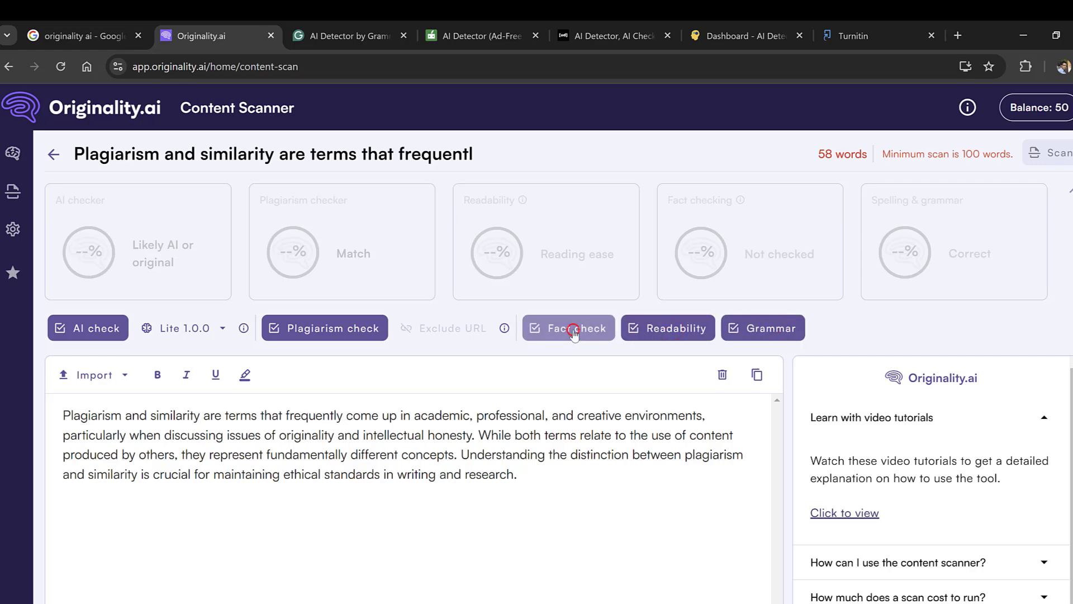
pyautogui.scroll(-3)
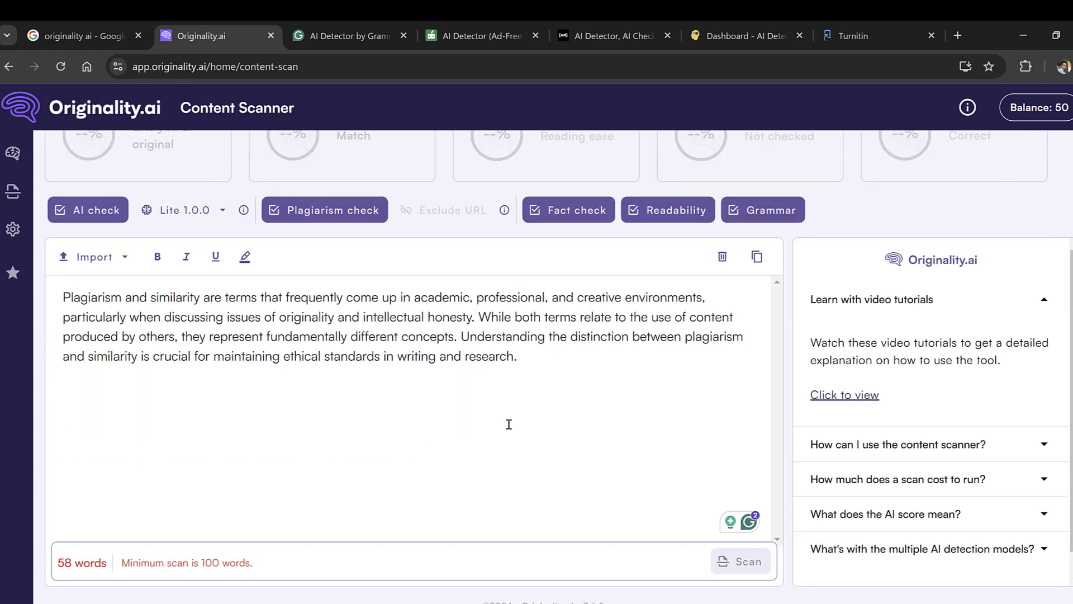
pyautogui.moveTo(159, 582)
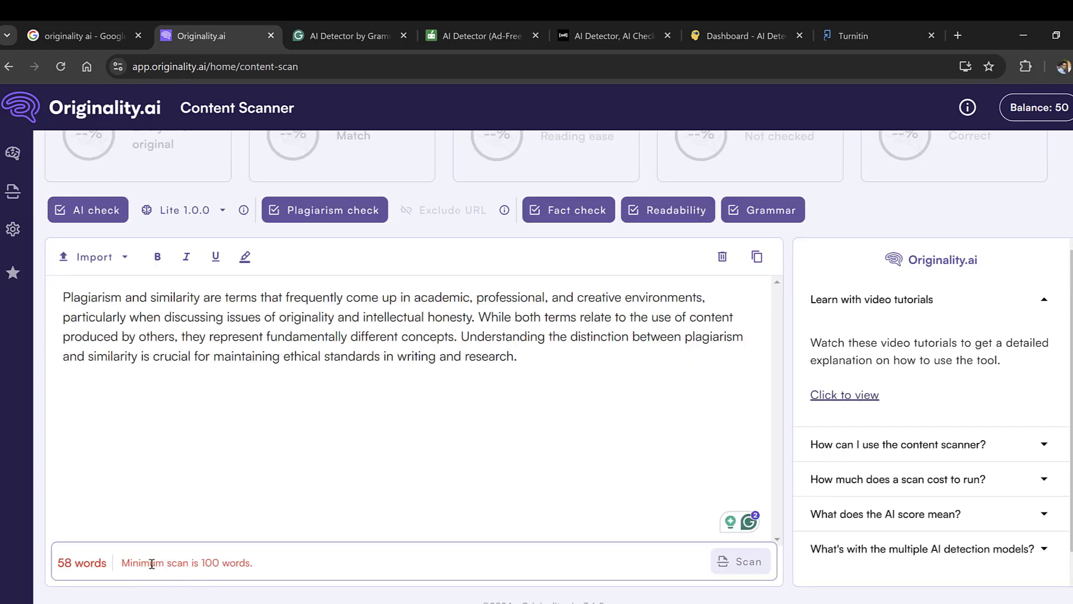
pyautogui.moveTo(609, 394)
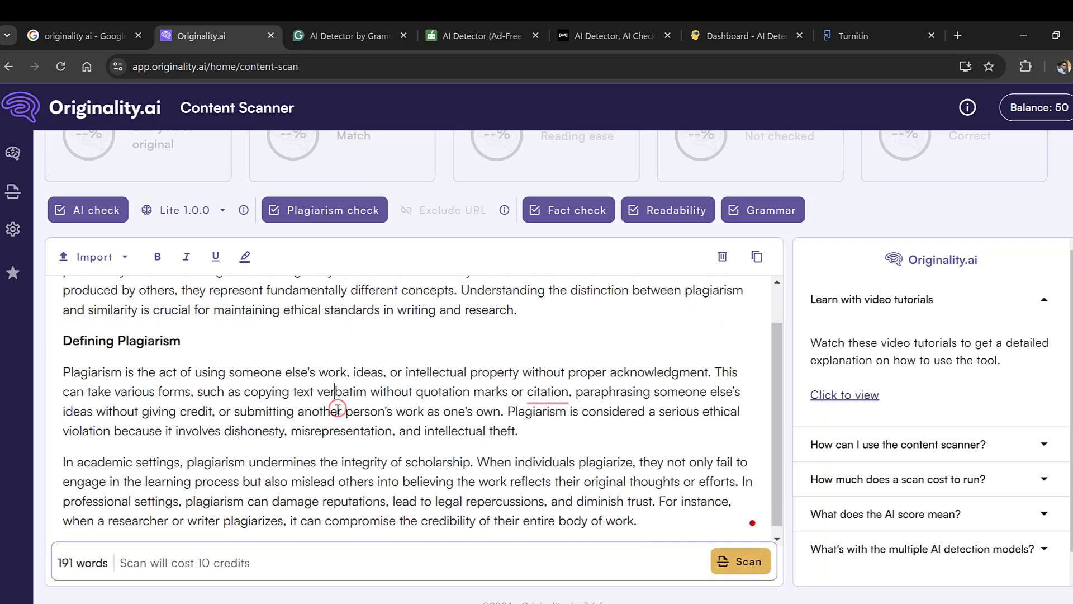
# - Scan the essay, now 124 words with the Defining Plagiarism section, for 10 credits
pyautogui.scroll(3)
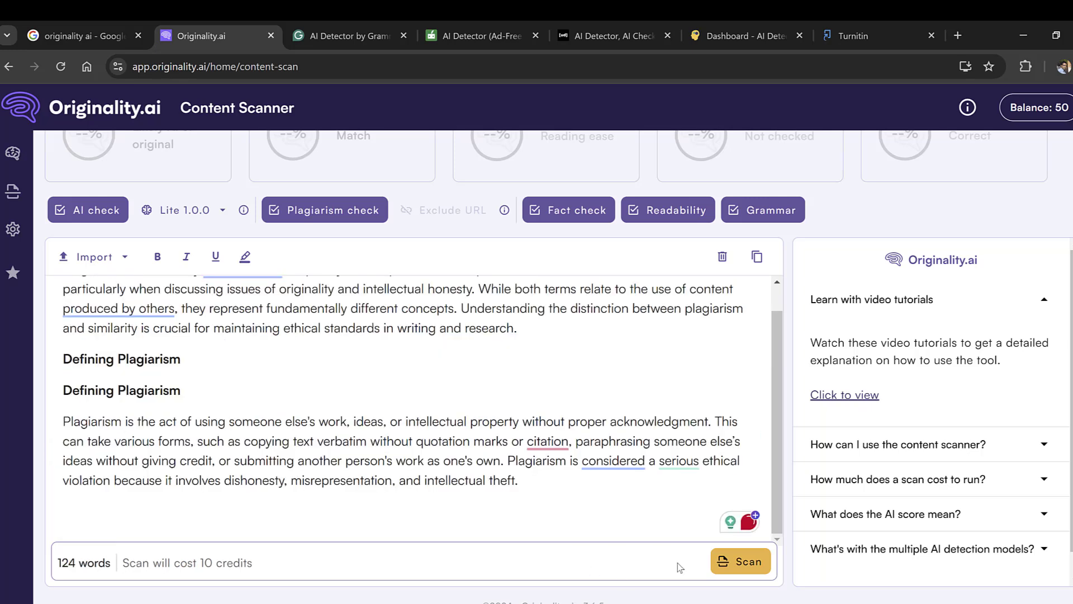
pyautogui.click(740, 561)
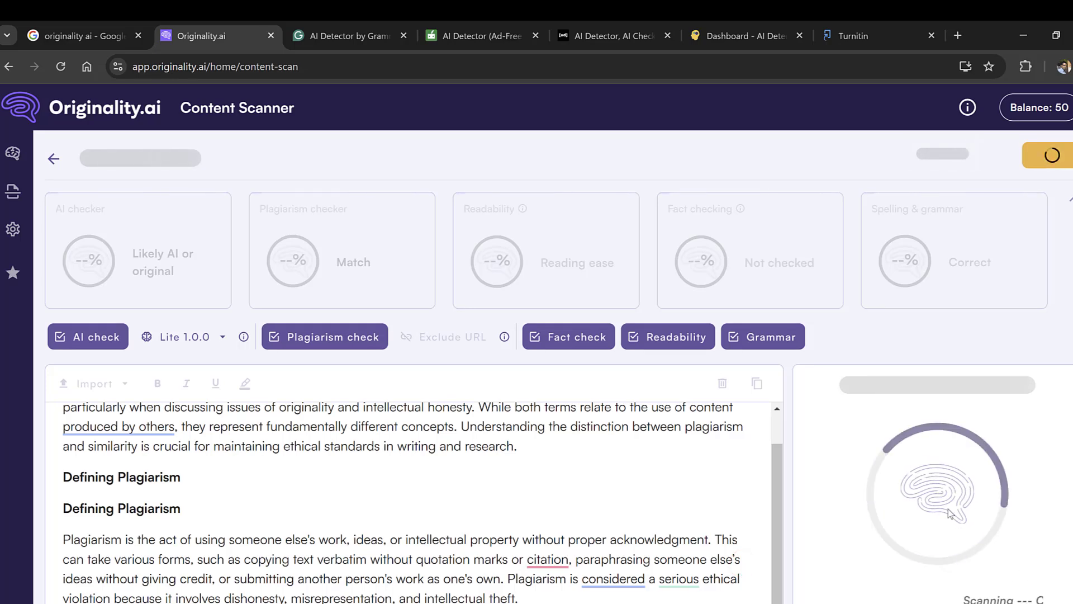
# - Review the results: 100% Likely AI, 0% plagiarism, 100% facts and grammar
pyautogui.scroll(-3)
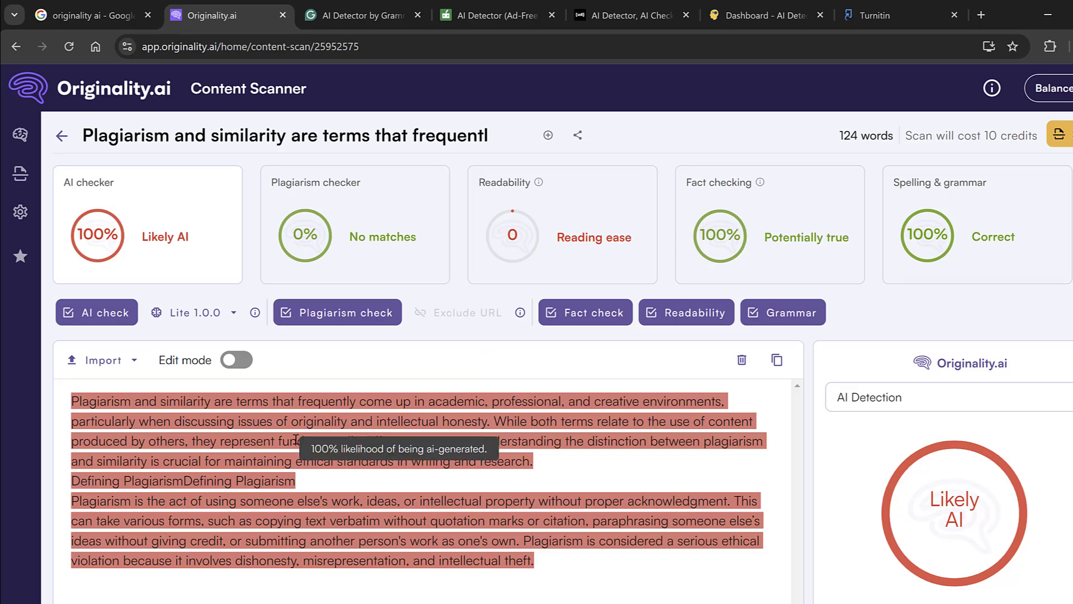
pyautogui.scroll(-3)
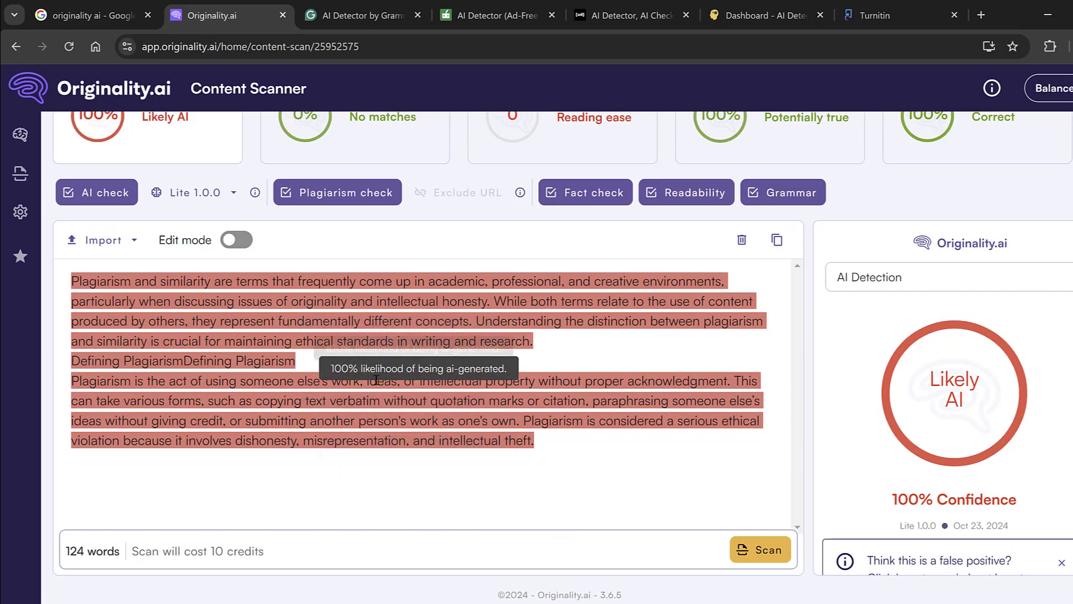
pyautogui.scroll(3)
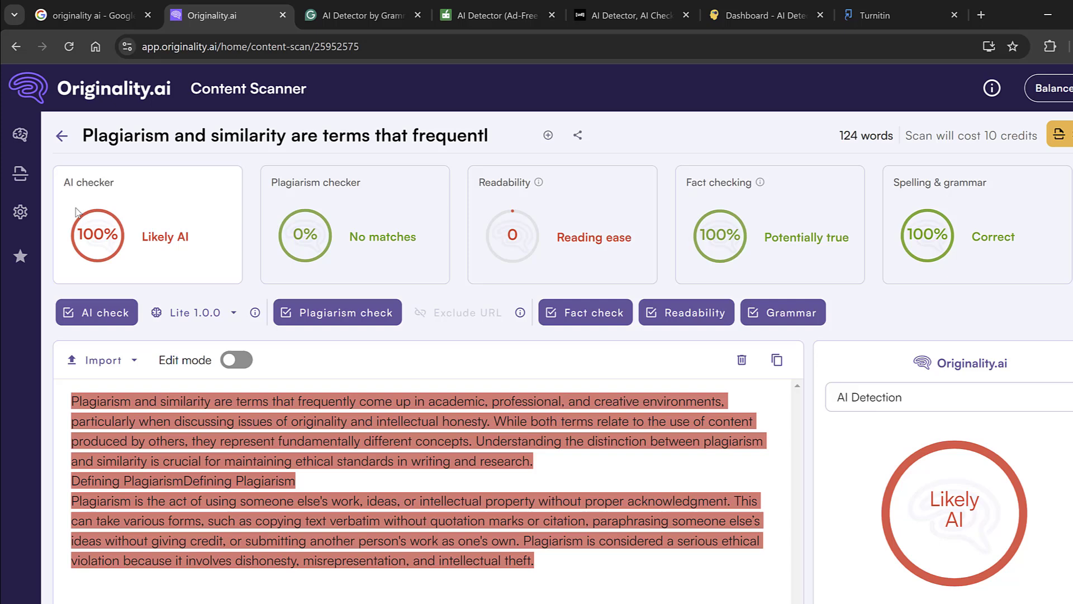
pyautogui.moveTo(177, 256)
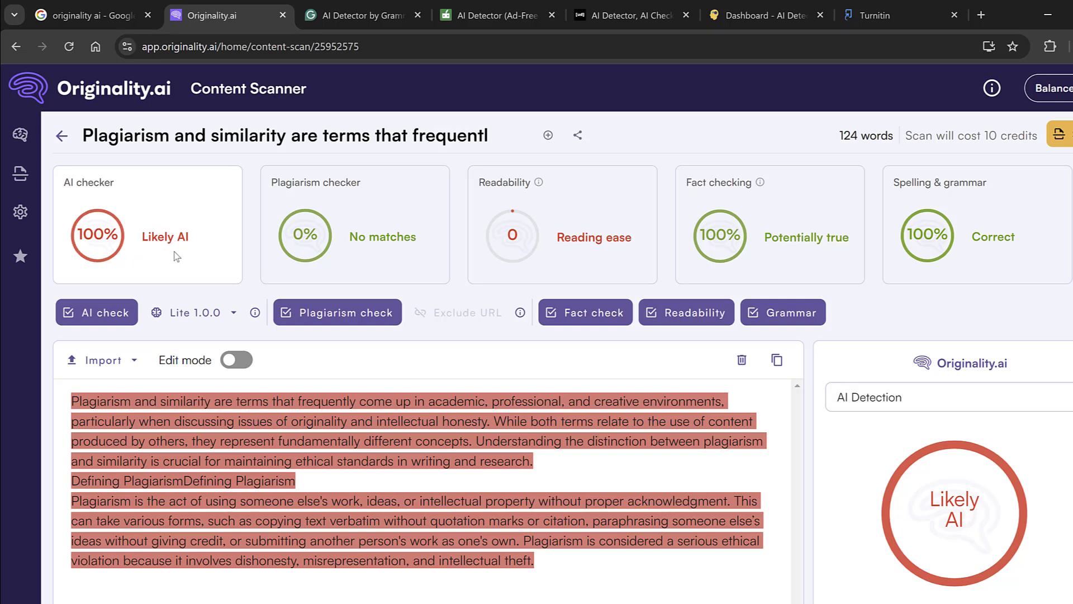
pyautogui.moveTo(227, 252)
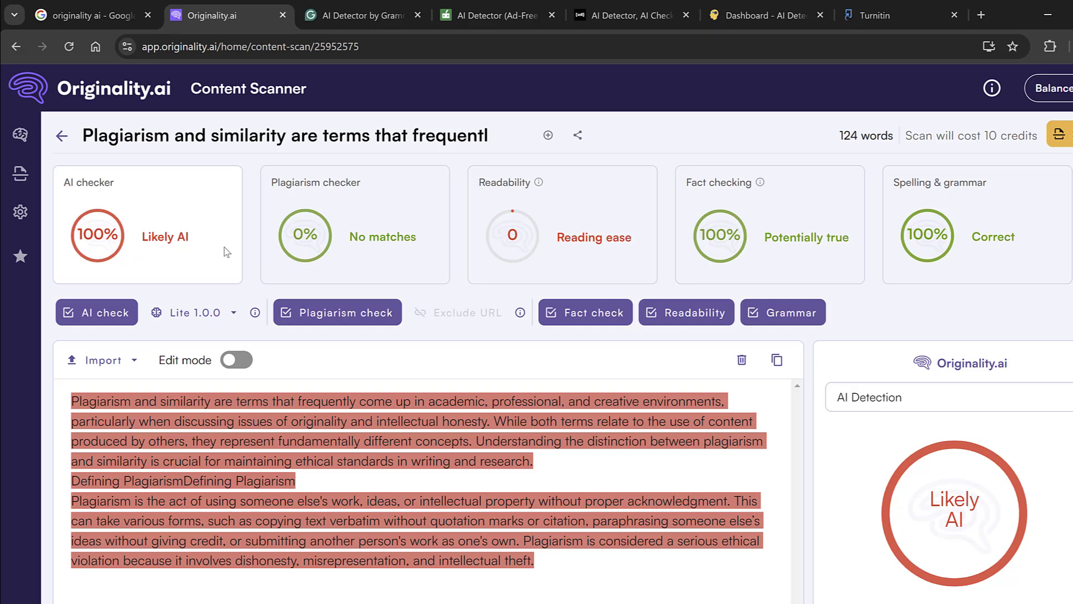
pyautogui.moveTo(349, 202)
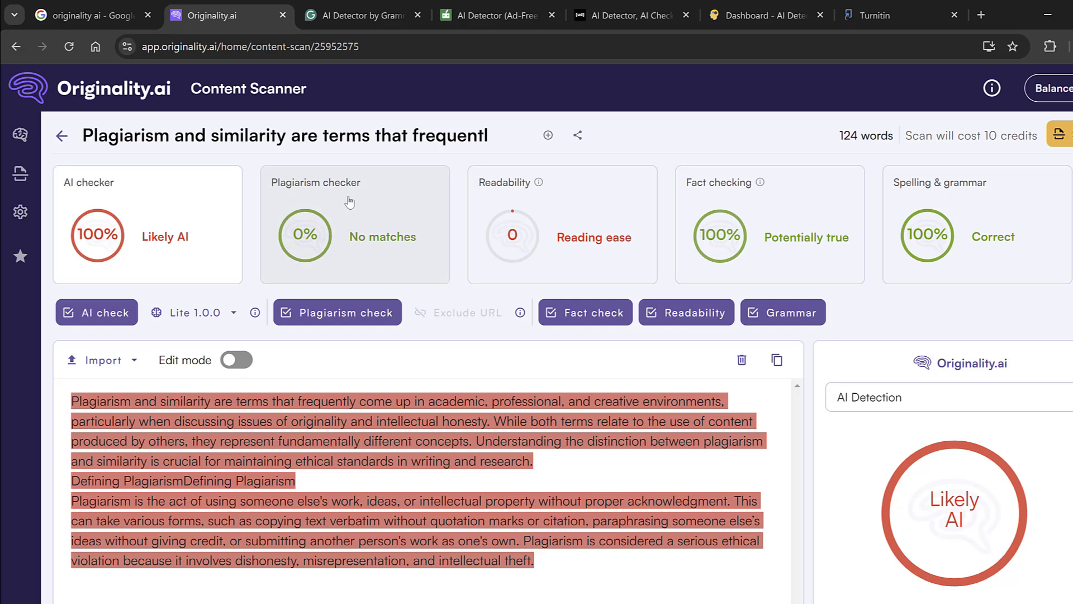
pyautogui.moveTo(359, 250)
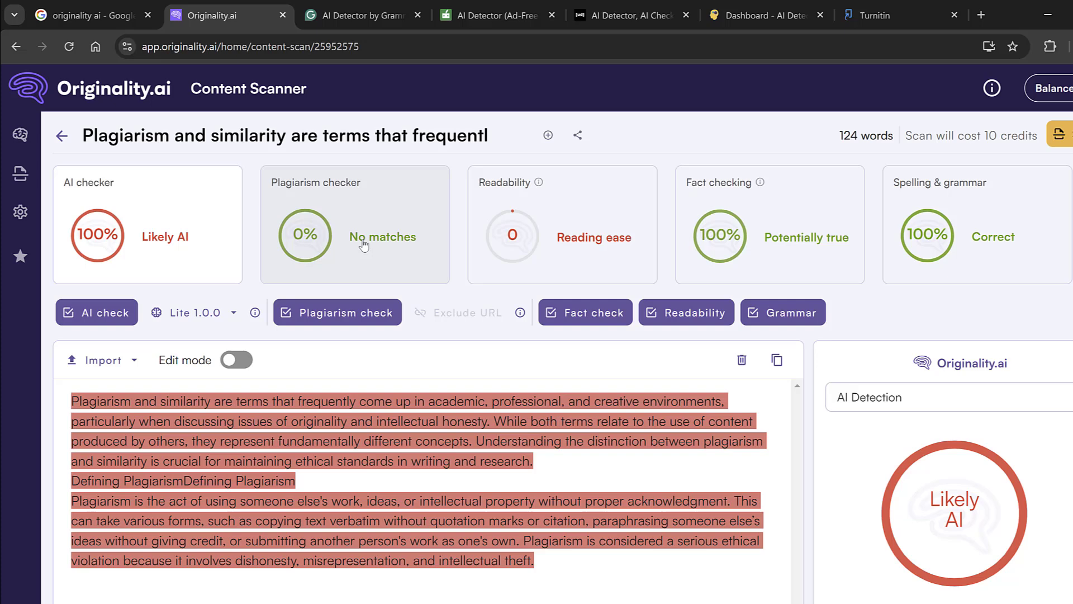
pyautogui.moveTo(634, 245)
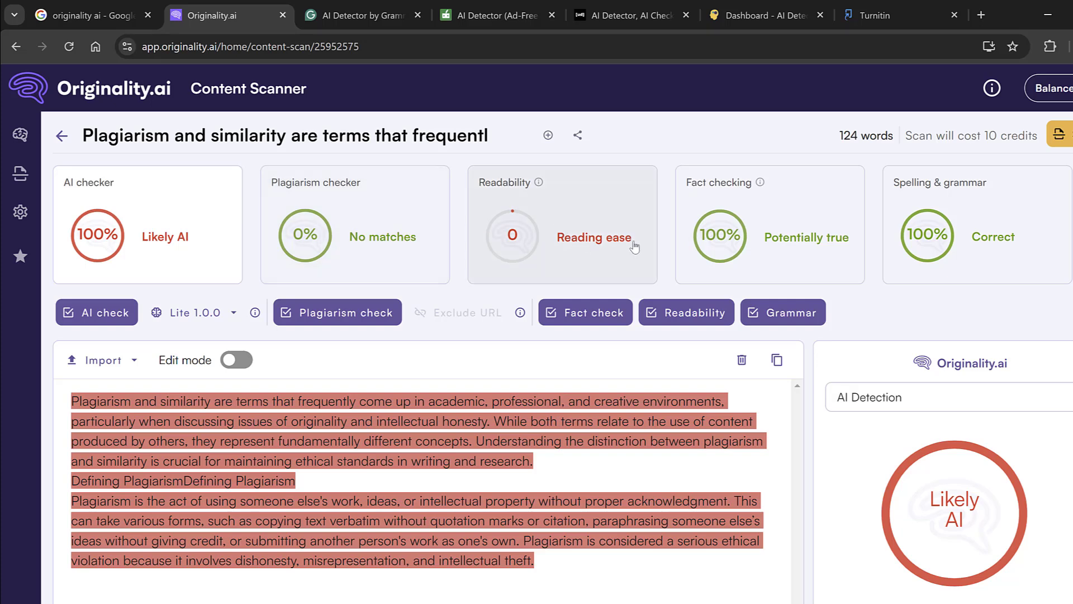
pyautogui.moveTo(592, 258)
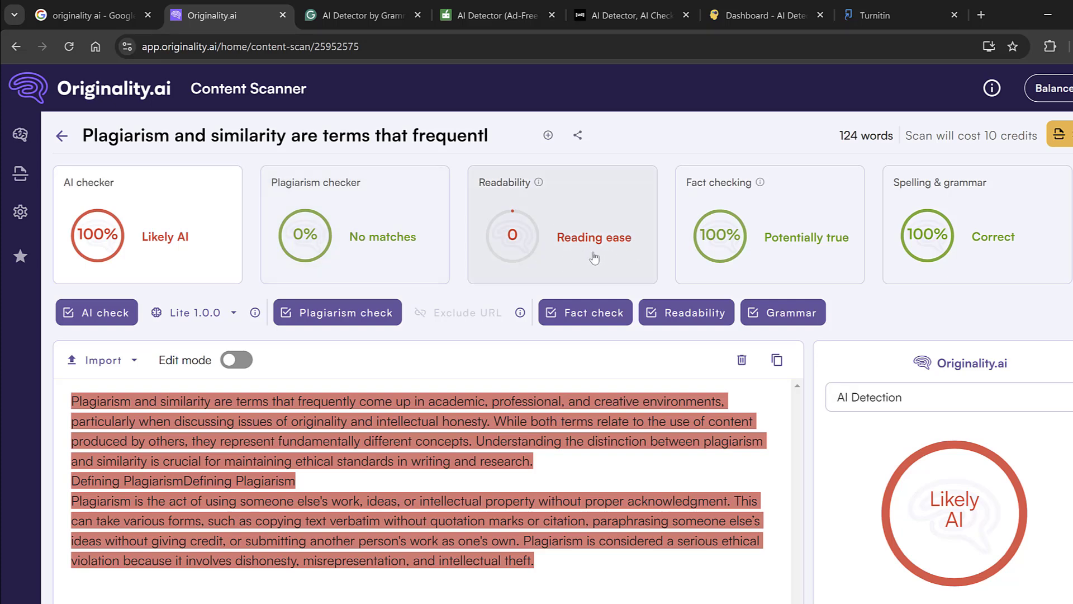
pyautogui.moveTo(774, 240)
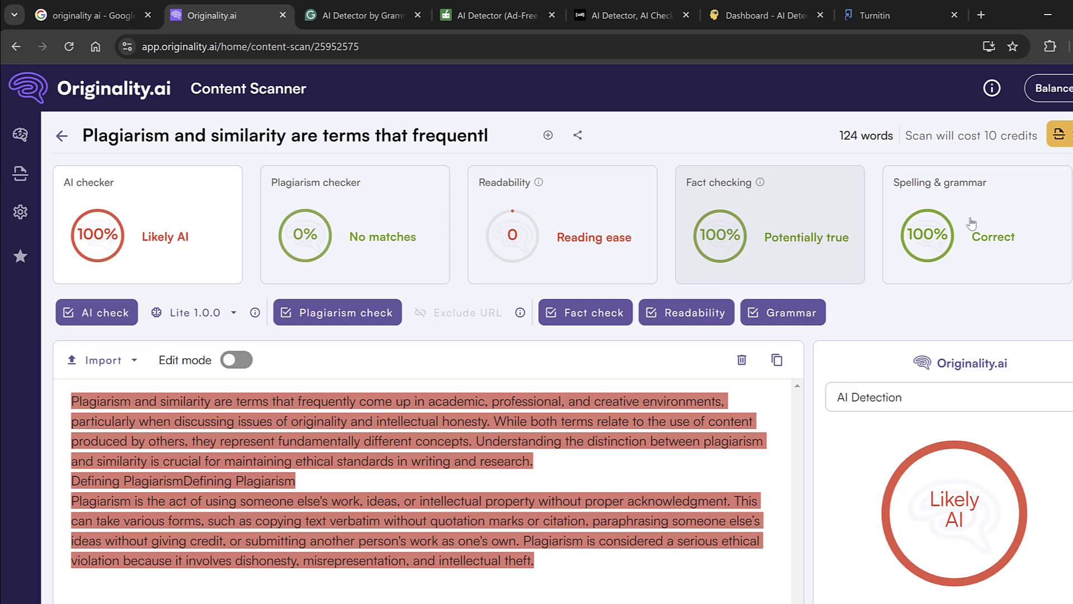
pyautogui.moveTo(953, 256)
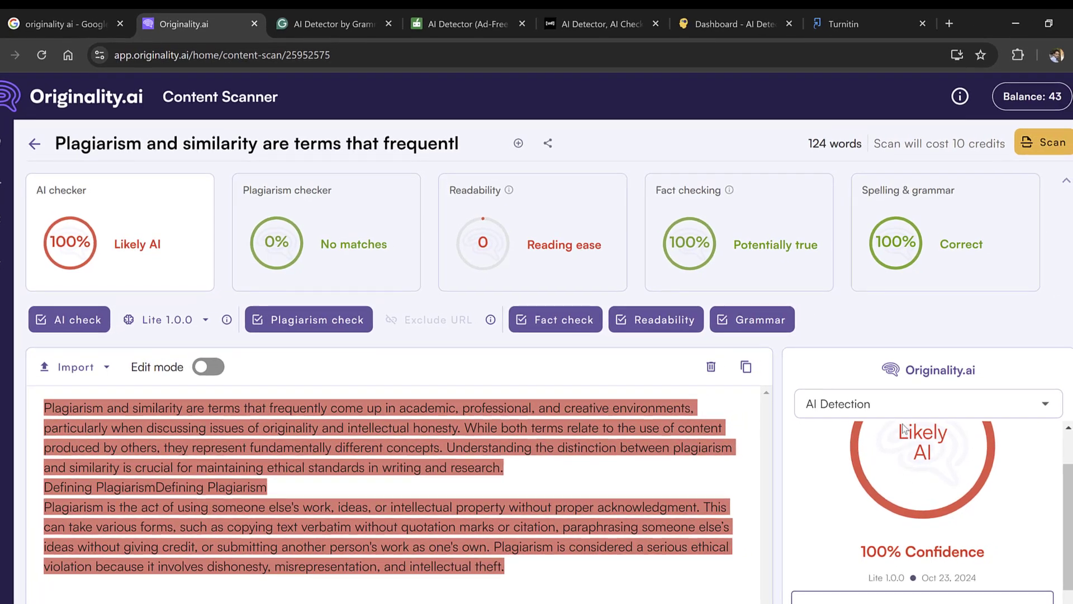
# - Scroll the AI Detection panel to the 100% confidence explanation and colour legend
pyautogui.scroll(-3)
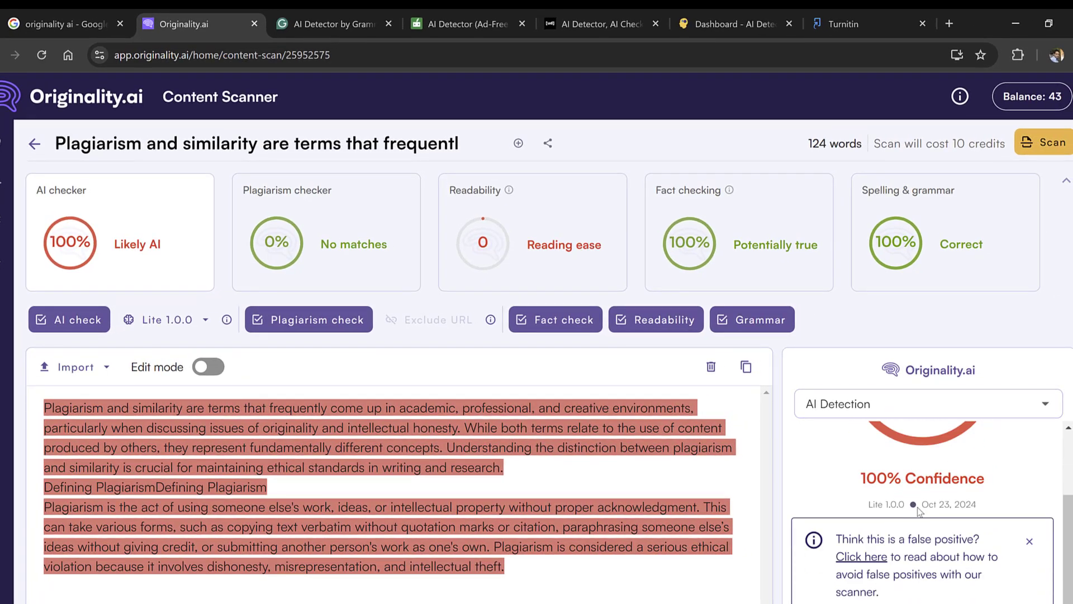
pyautogui.scroll(-3)
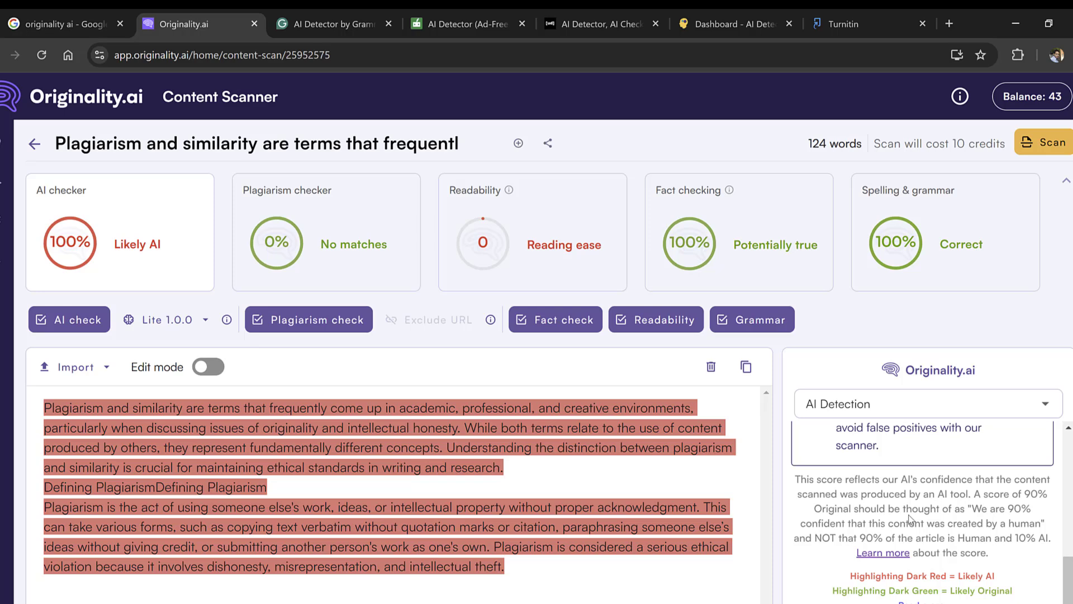
pyautogui.moveTo(921, 497)
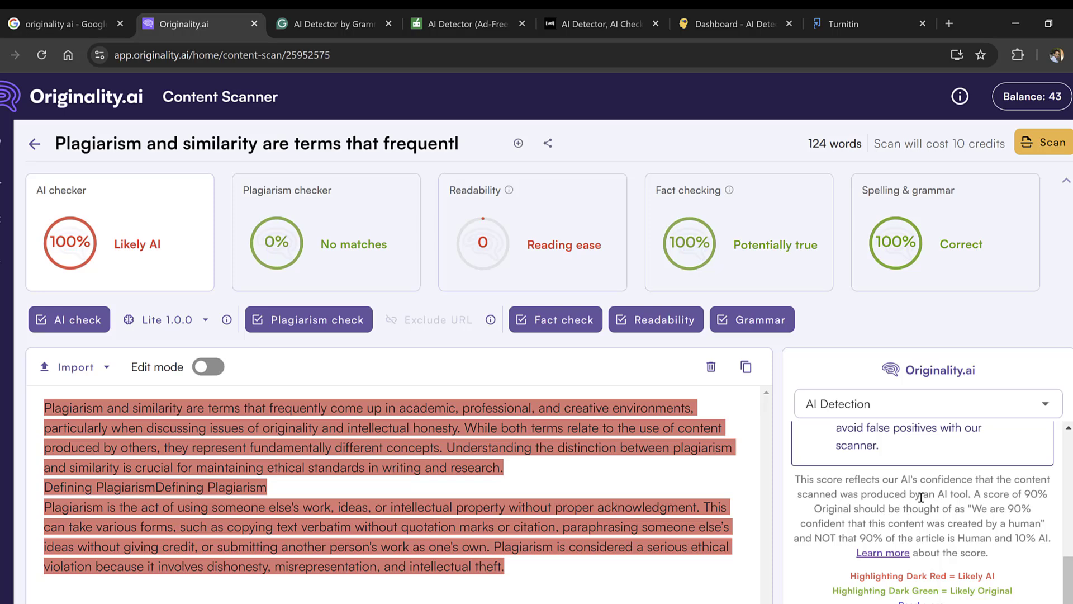
pyautogui.scroll(-3)
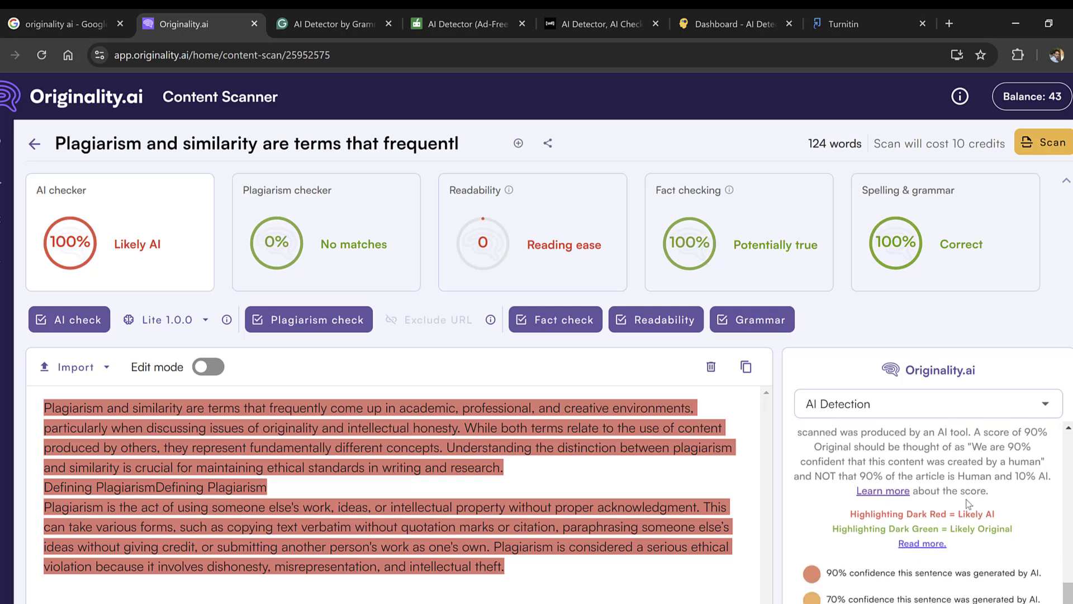
pyautogui.scroll(-3)
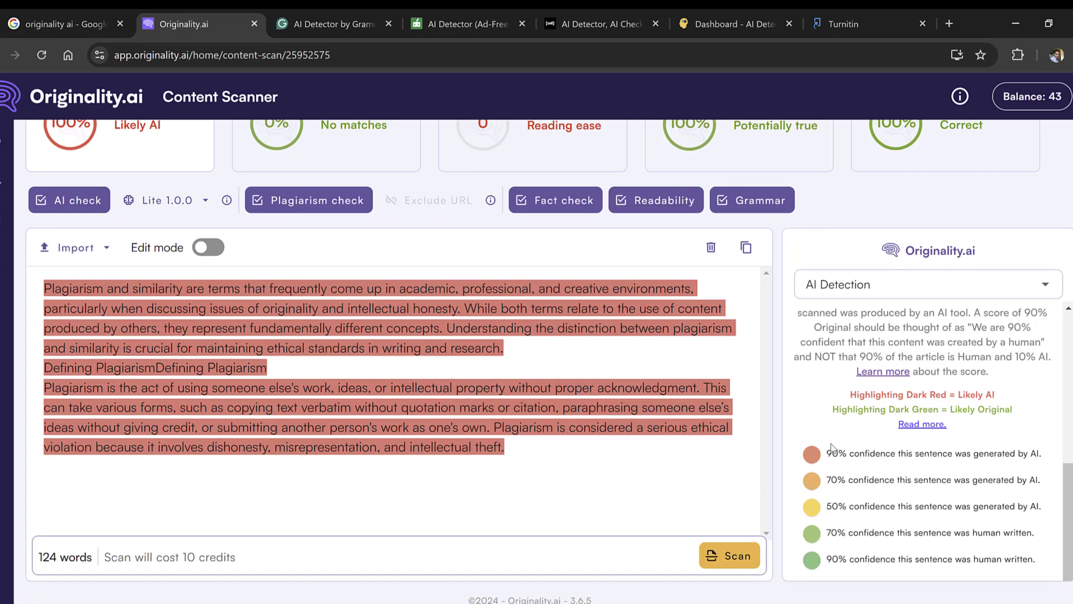
pyautogui.moveTo(879, 283)
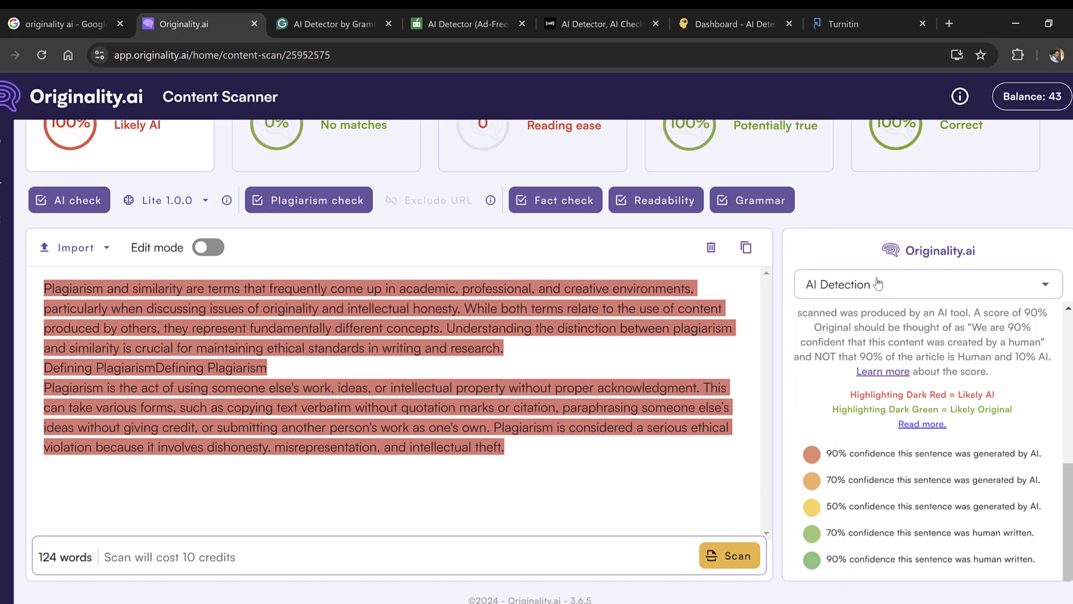
# - Show Spelling & Grammar results: 100% Correct, no spelling or grammatical issues
pyautogui.click(924, 283)
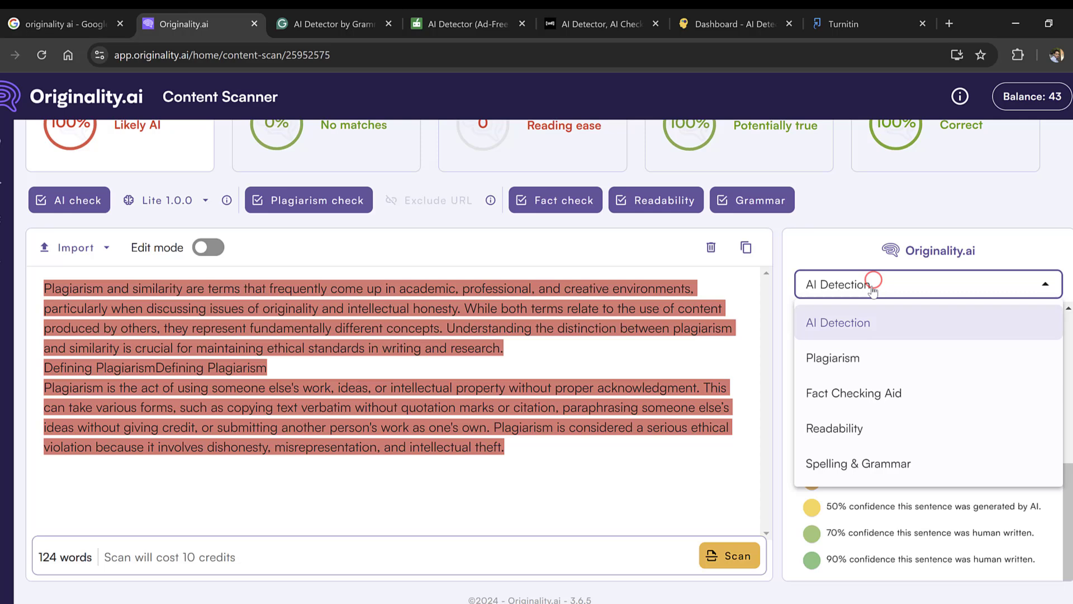
pyautogui.moveTo(834, 325)
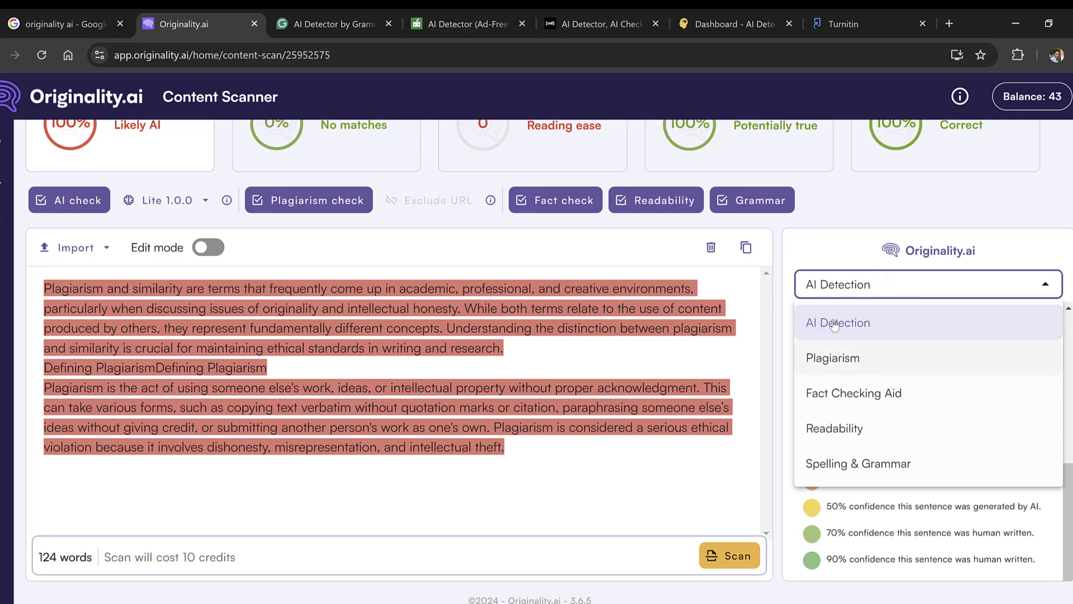
pyautogui.moveTo(838, 386)
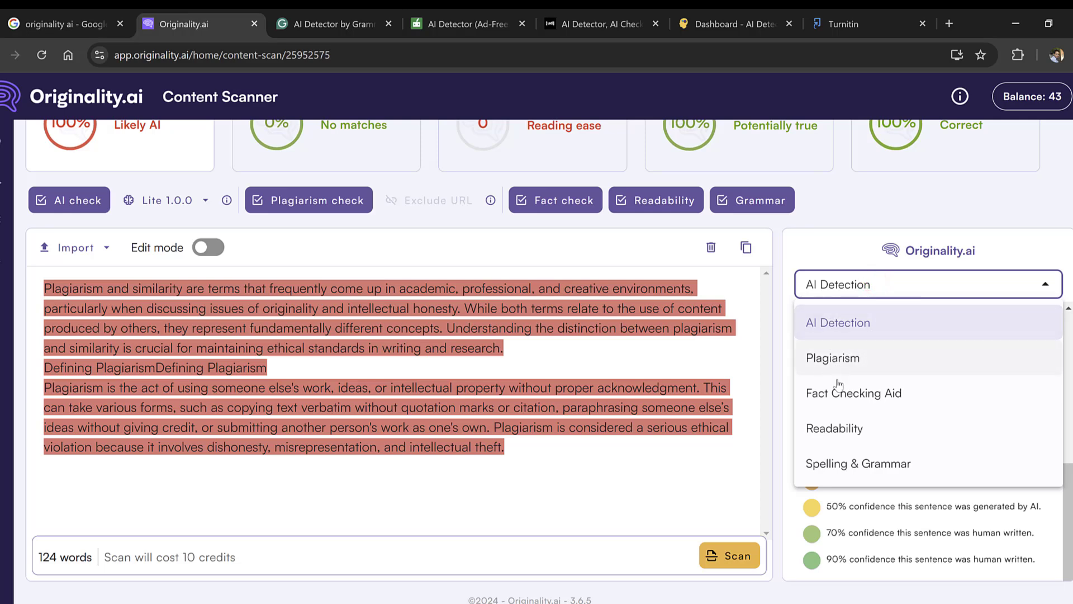
pyautogui.moveTo(865, 470)
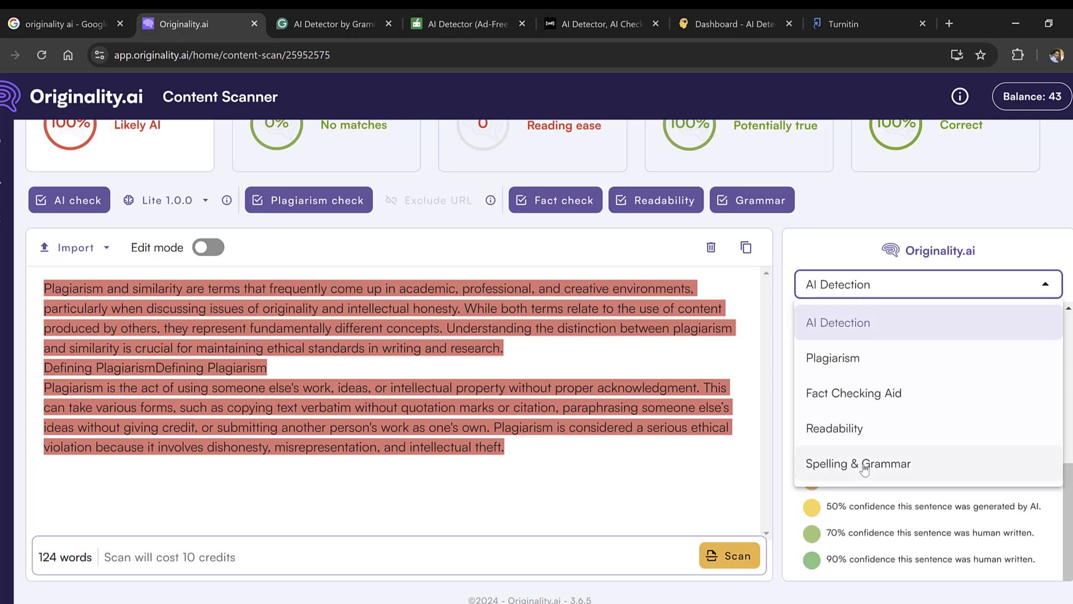
pyautogui.click(858, 463)
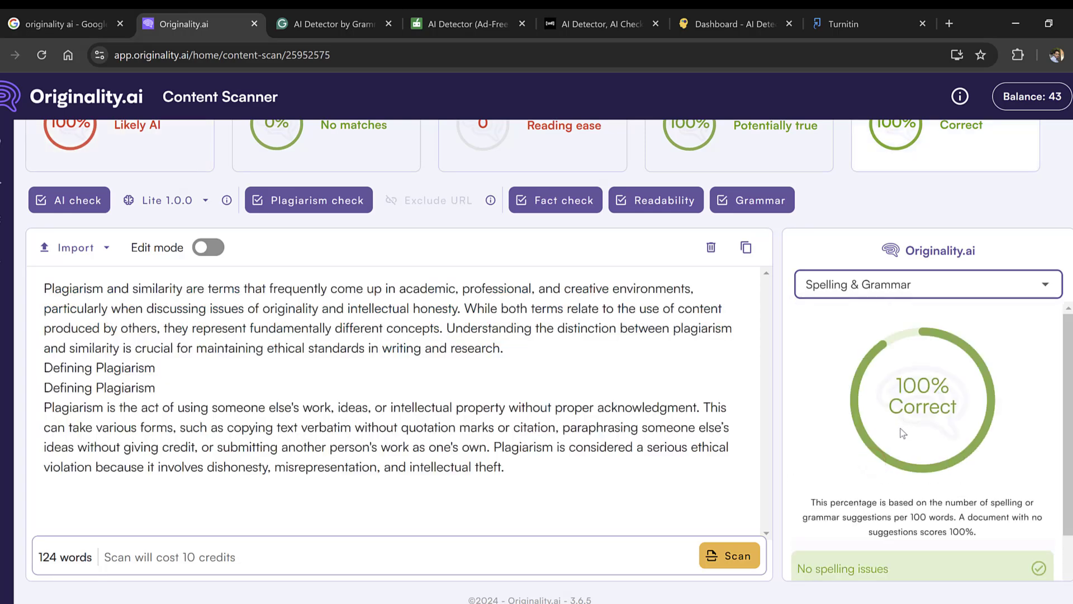
pyautogui.scroll(-3)
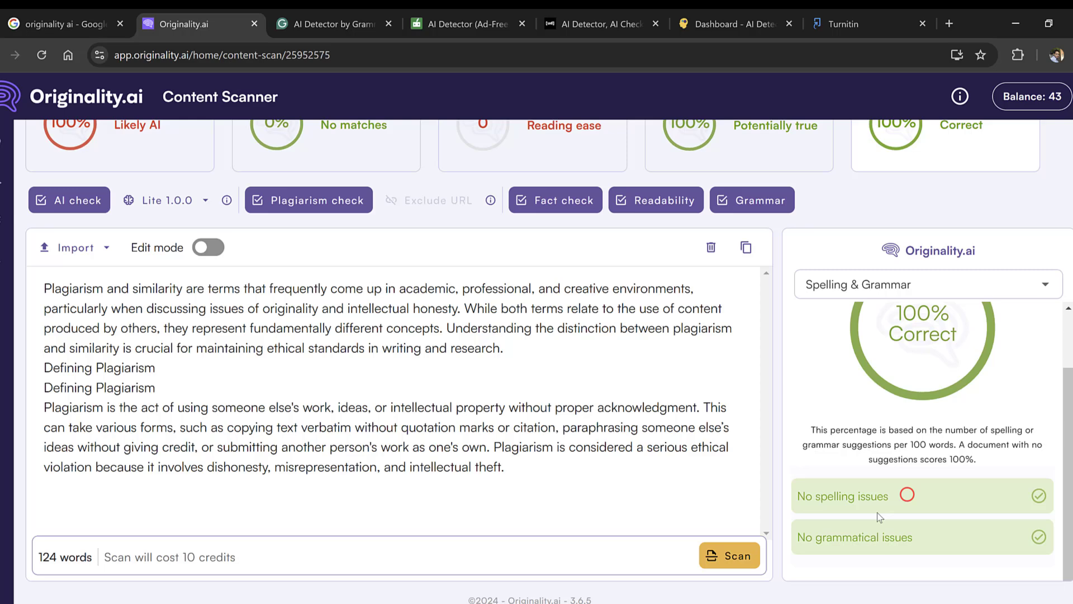
pyautogui.moveTo(544, 434)
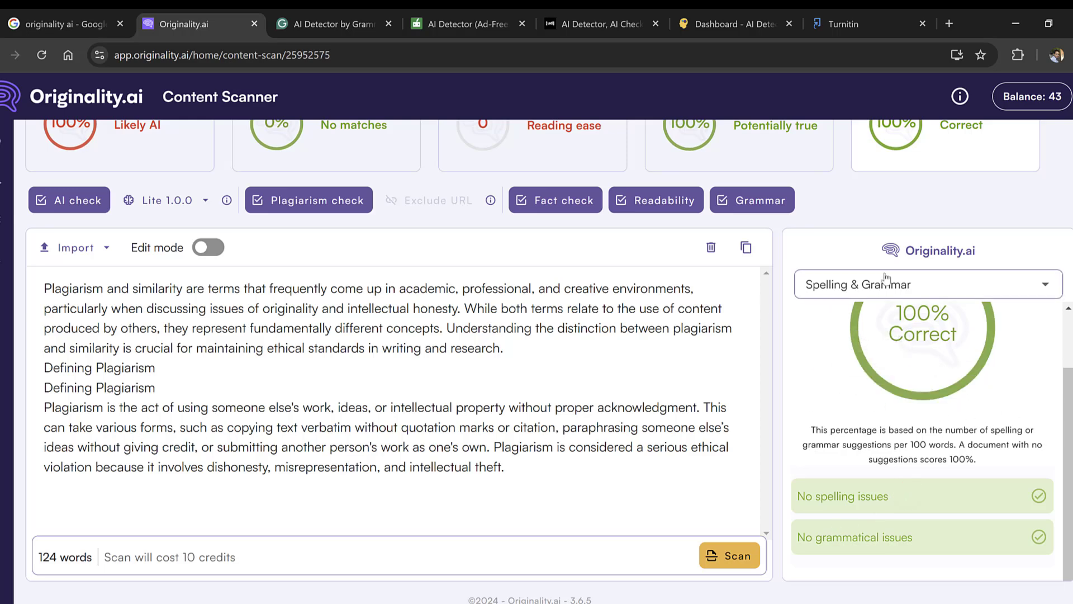
# - Turn on edit mode for the essay, with its headings shown in bold
pyautogui.click(208, 247)
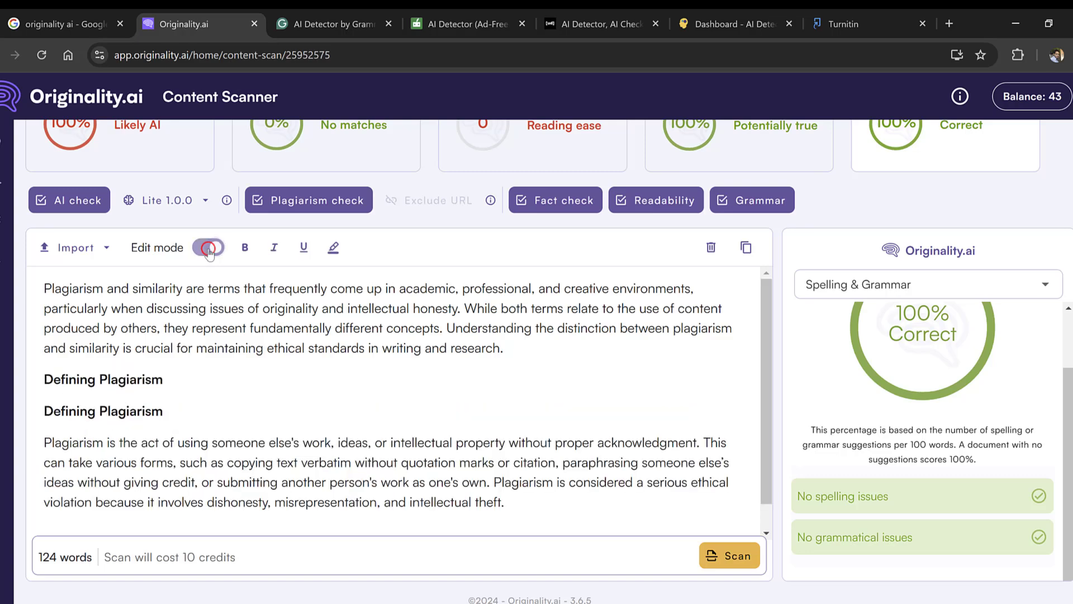
pyautogui.scroll(3)
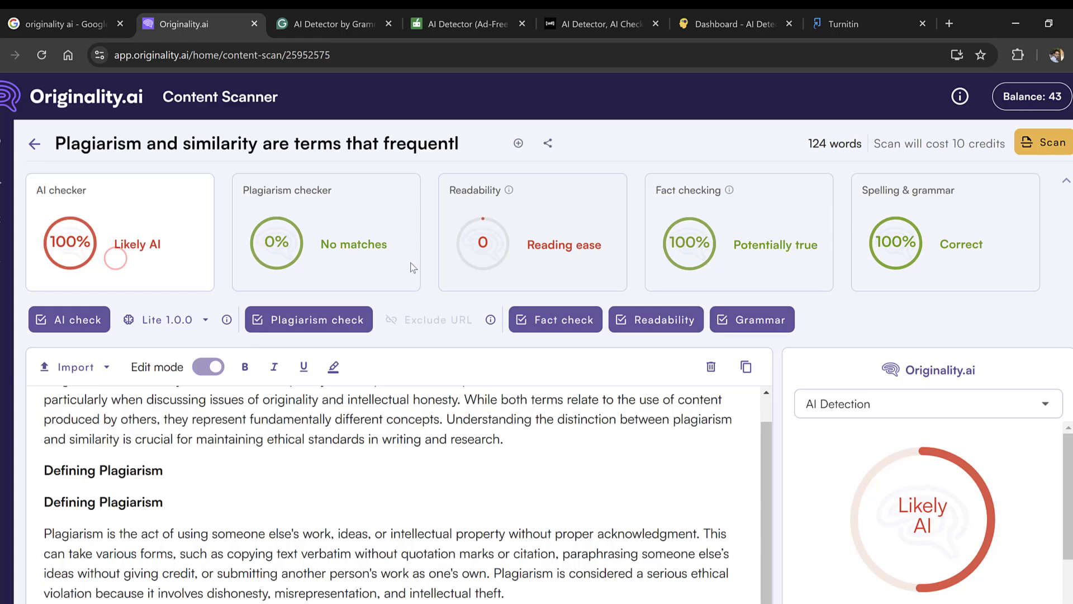
pyautogui.scroll(-3)
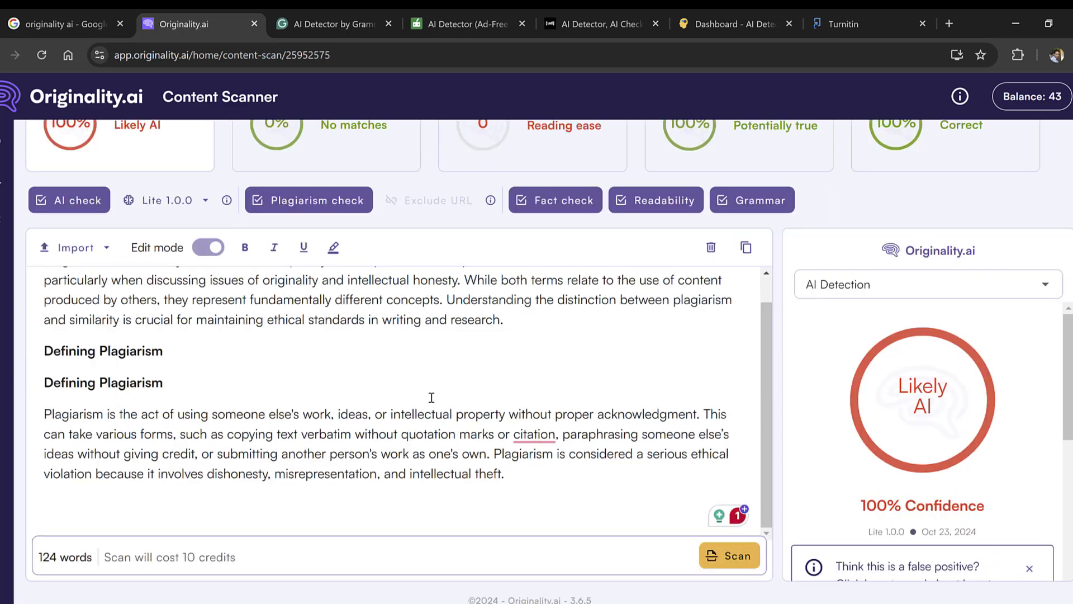
pyautogui.scroll(3)
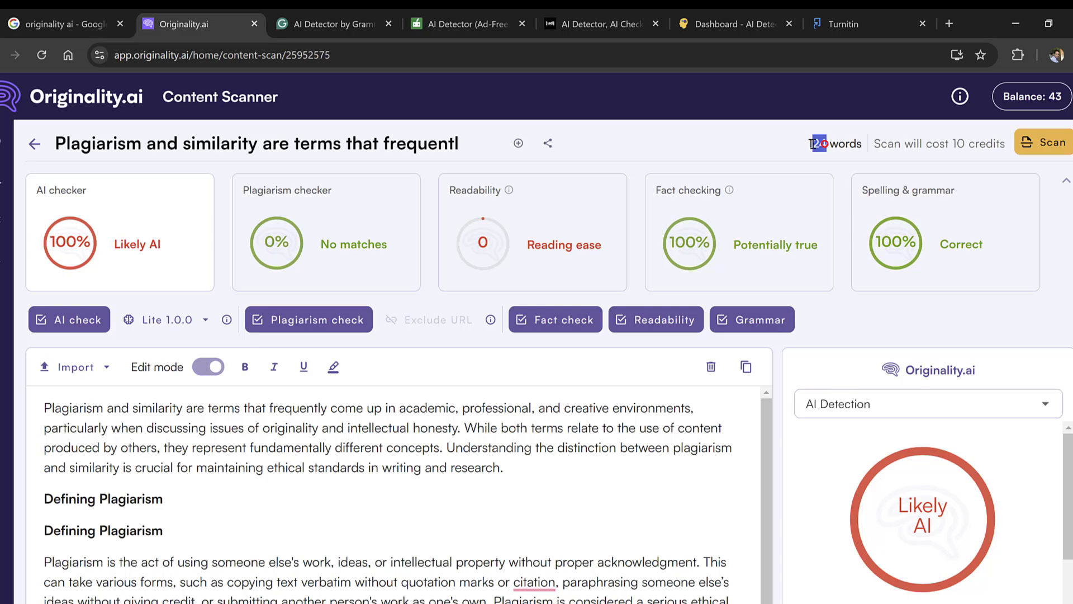
pyautogui.scroll(-3)
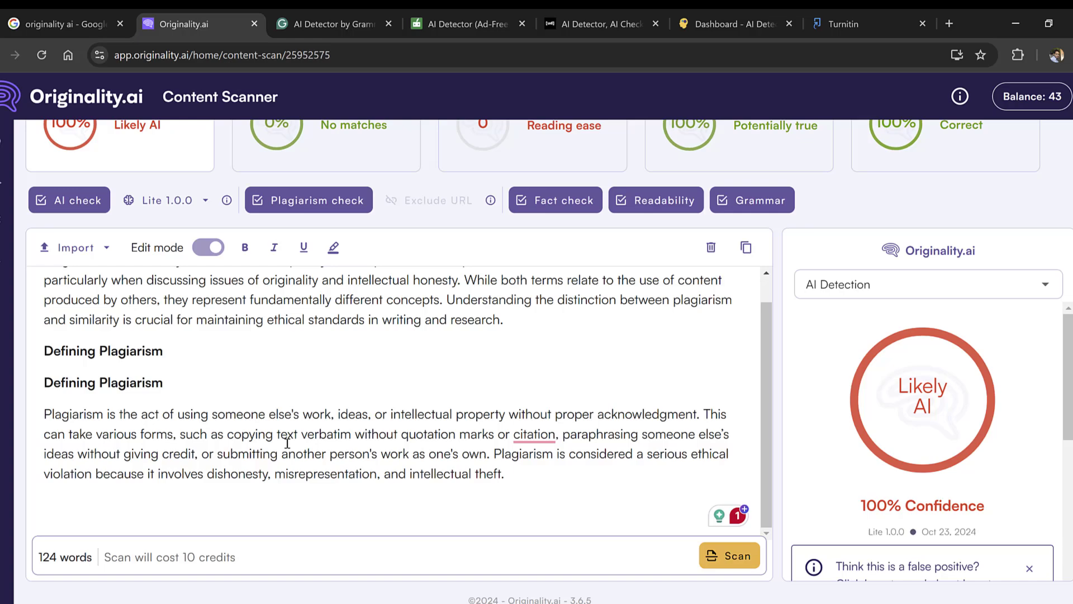
# - Browse the 124-word essay beside the AI Detection panel showing Likely AI at 100%
pyautogui.click(541, 475)
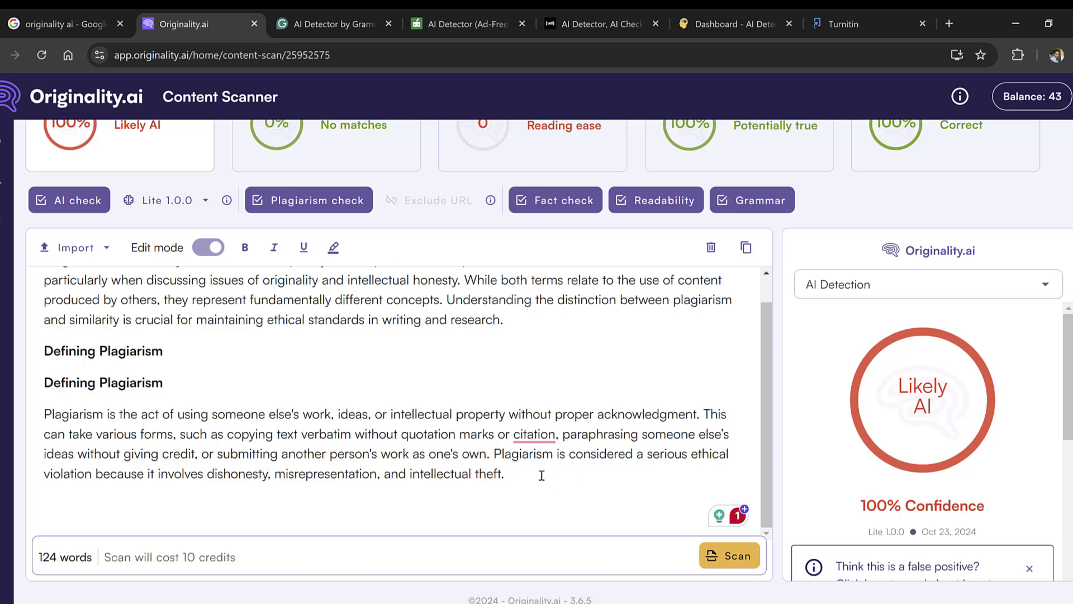
pyautogui.scroll(3)
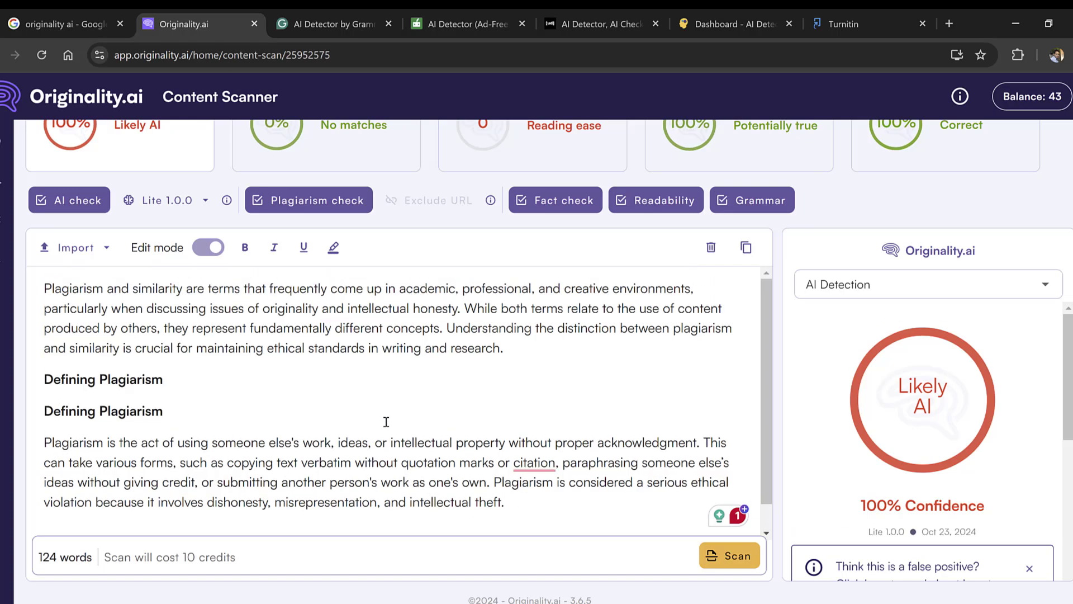
pyautogui.scroll(3)
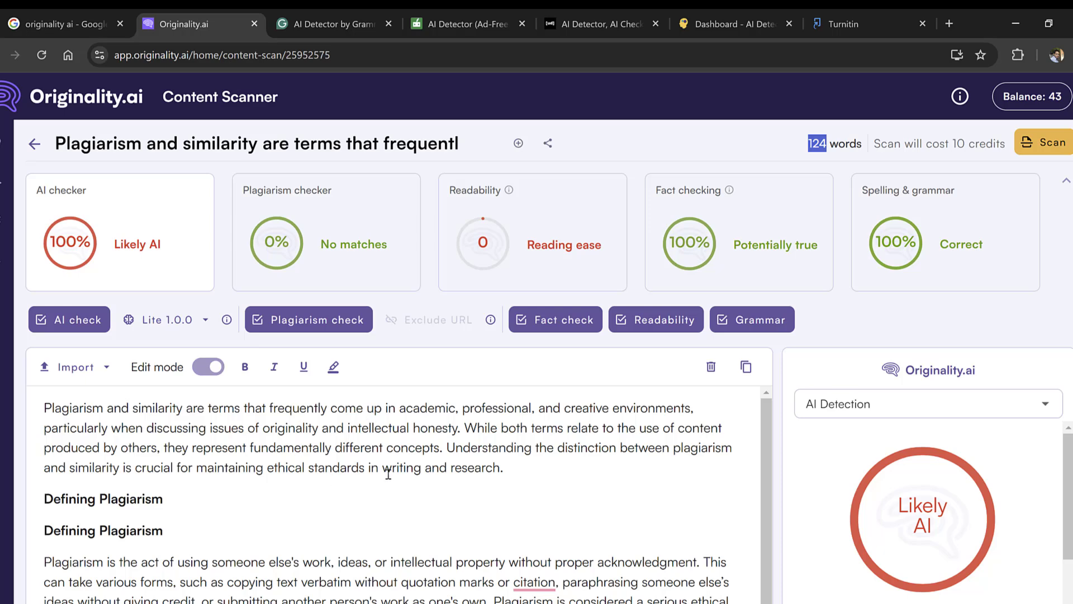
pyautogui.scroll(-3)
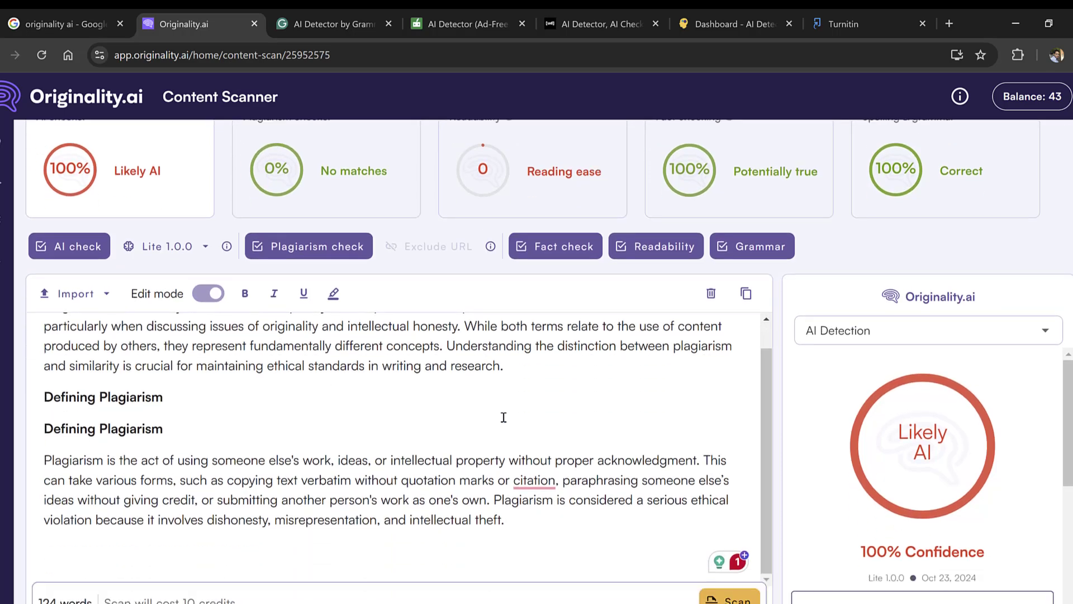
pyautogui.moveTo(260, 434)
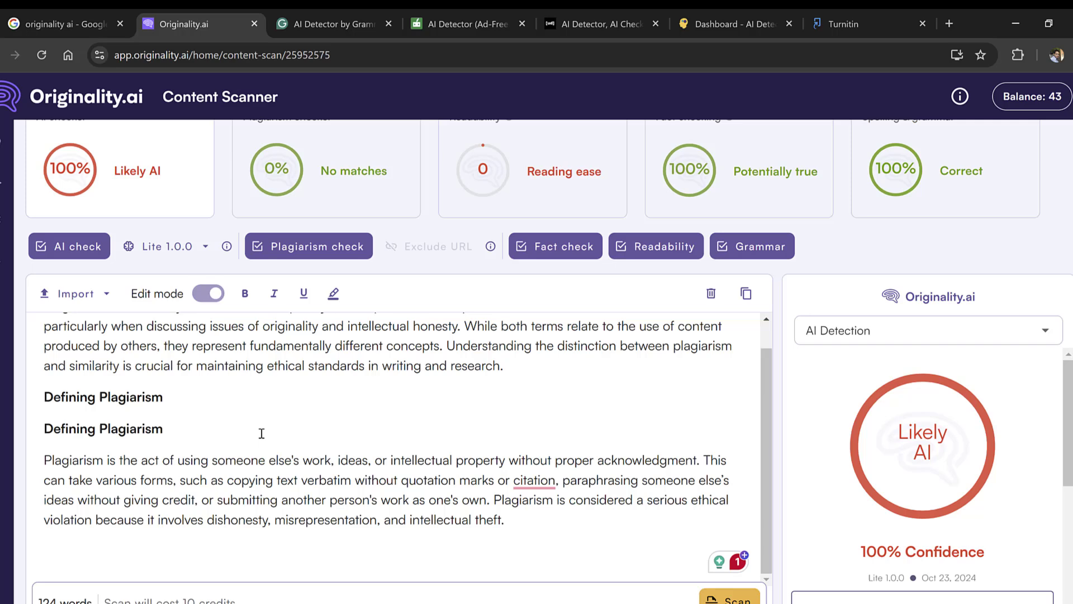
pyautogui.scroll(-3)
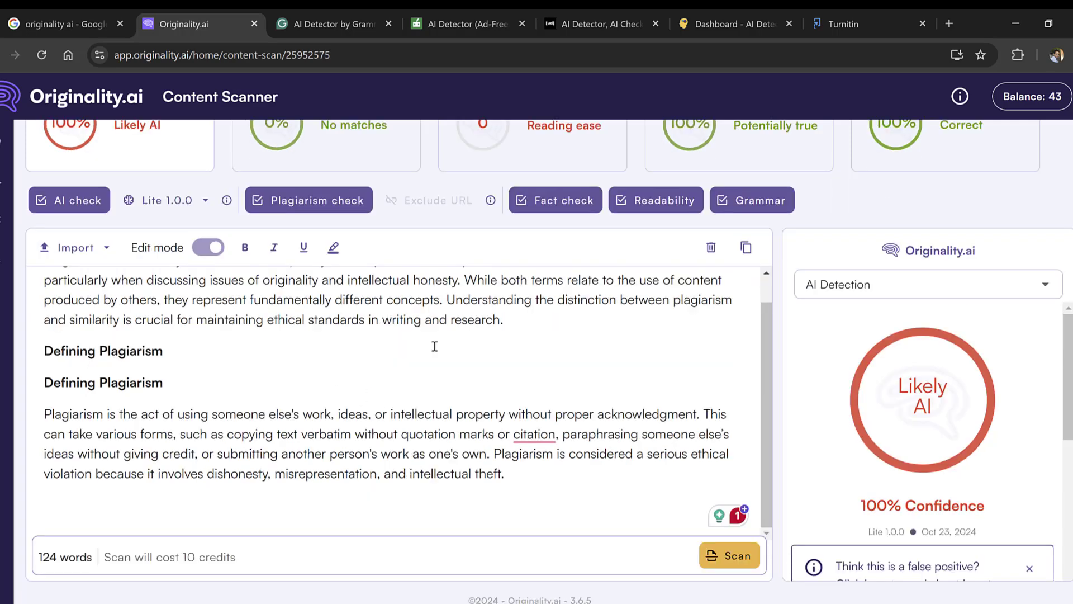
pyautogui.scroll(3)
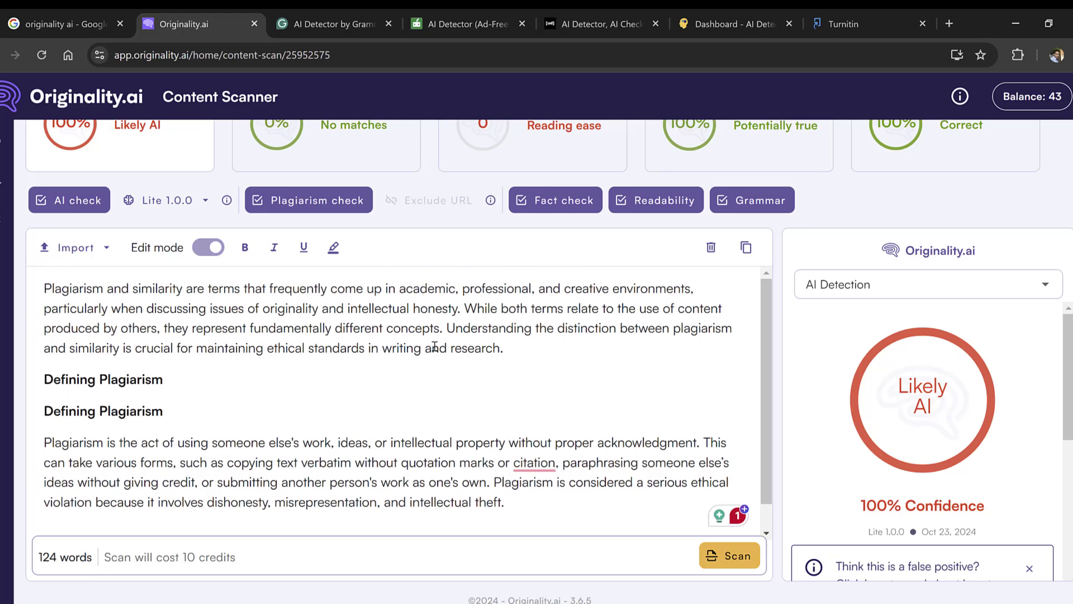